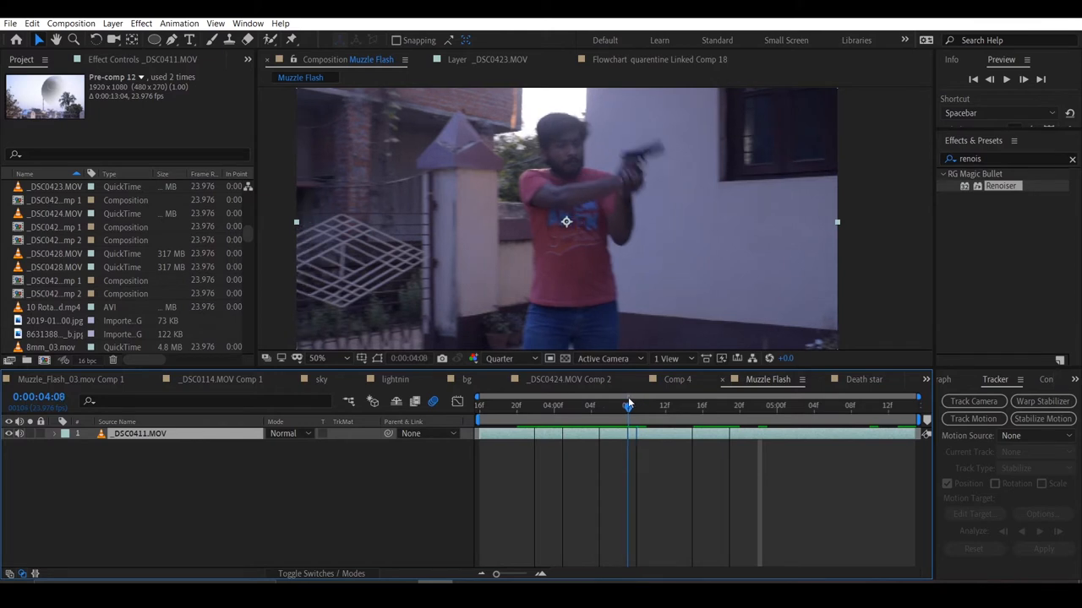
Duplicate the _DSC0411.MOV layer into three stacked copies and browse the project for the flash clip
left_click(627, 406)
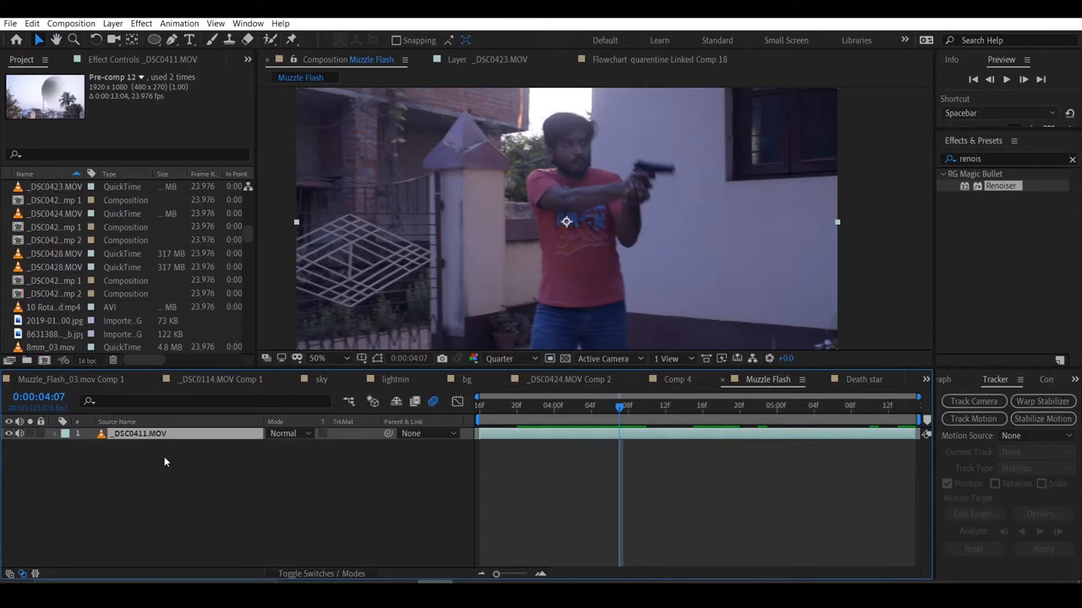
mouse_move(135, 450)
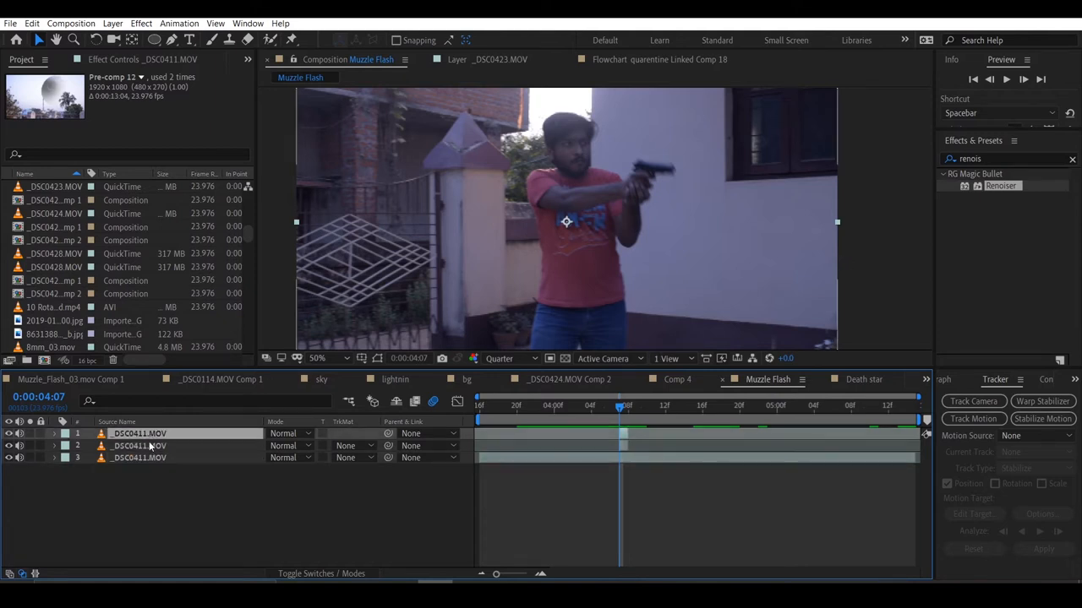
left_click(139, 446)
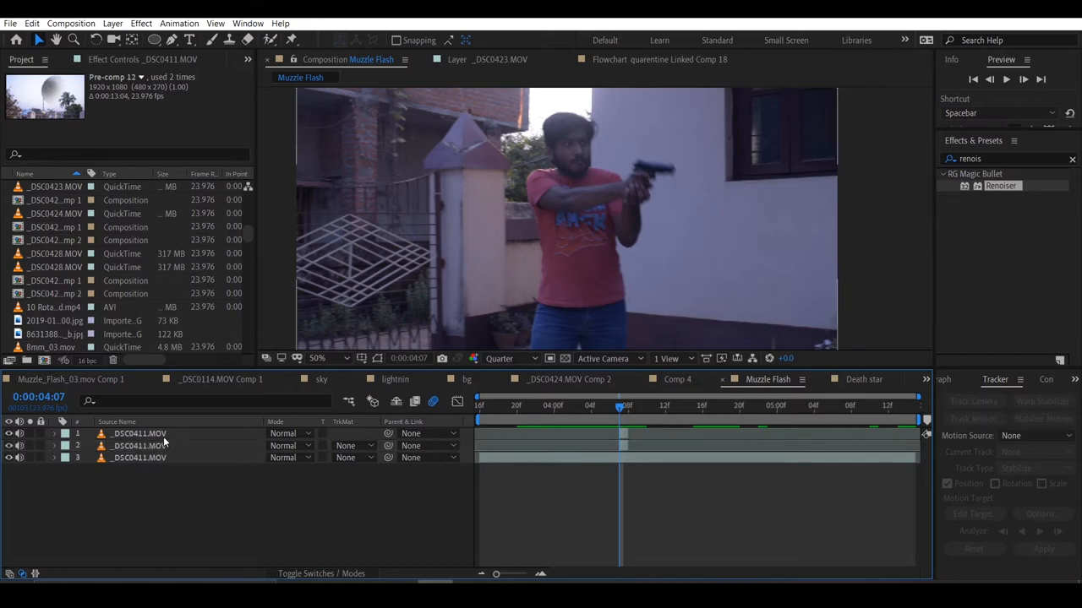
left_click(52, 307)
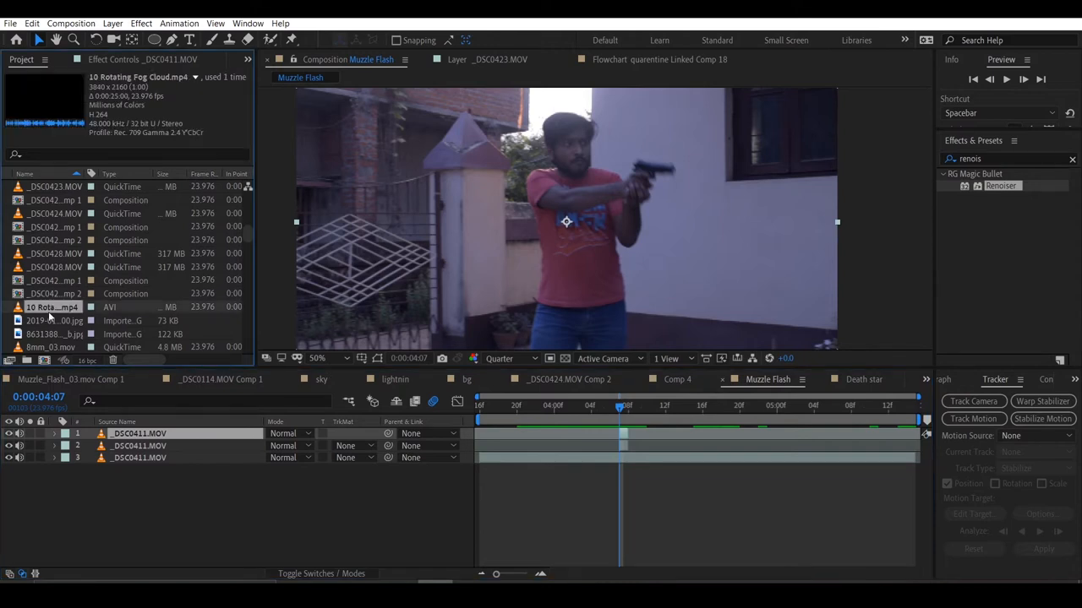
Place Muzzle_Flash_03.mov at the gun barrel and set its blend mode to Add
scroll("down", 3)
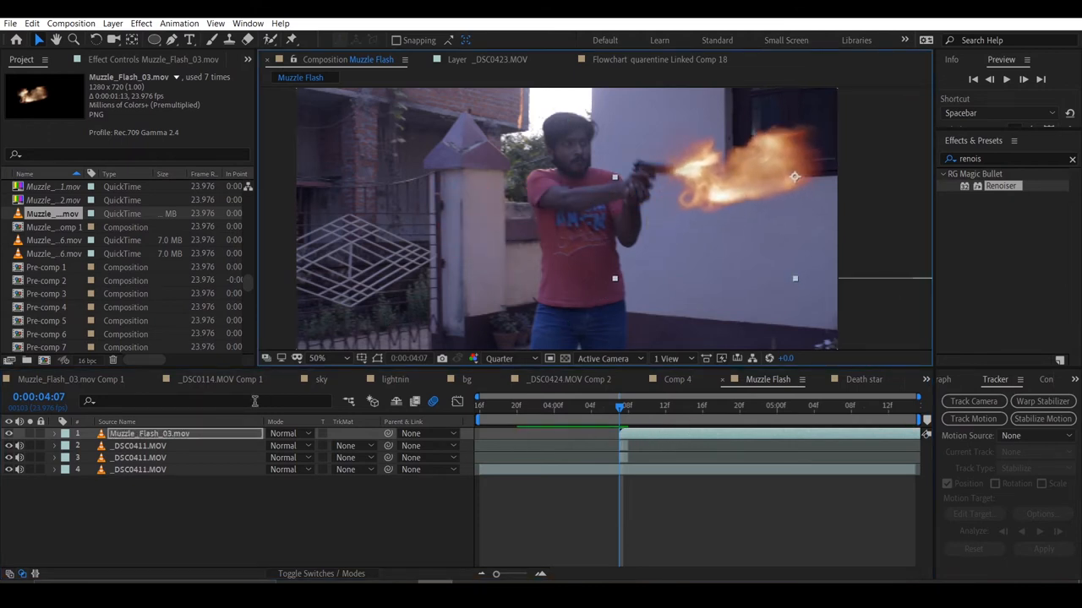
left_click(52, 433)
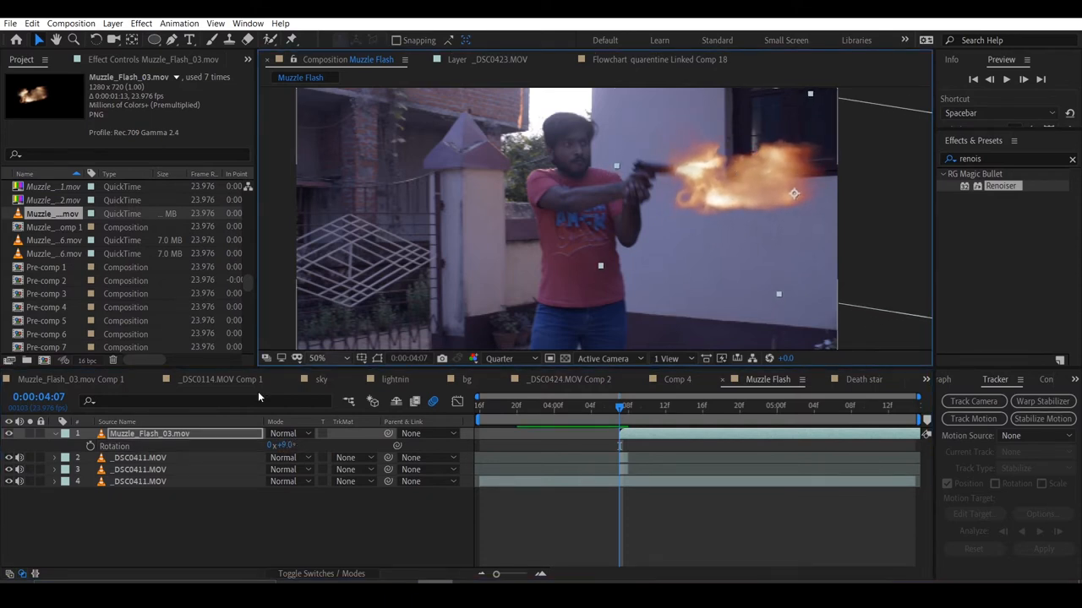
left_click(291, 433)
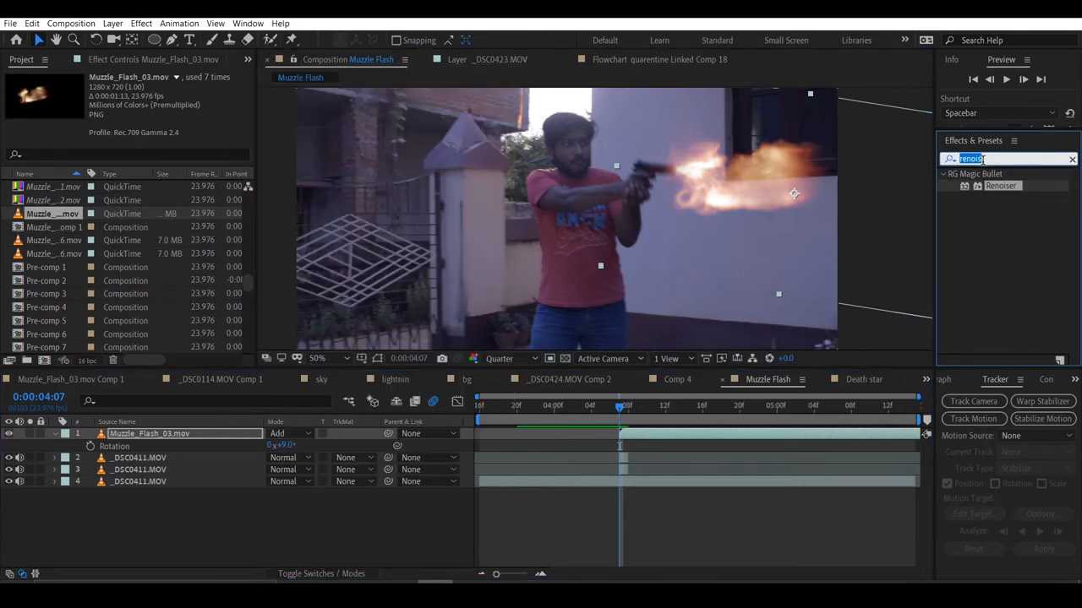
Apply VC Color Vibrance to the flash and set its Color swatch to a warm orange
type("vivra")
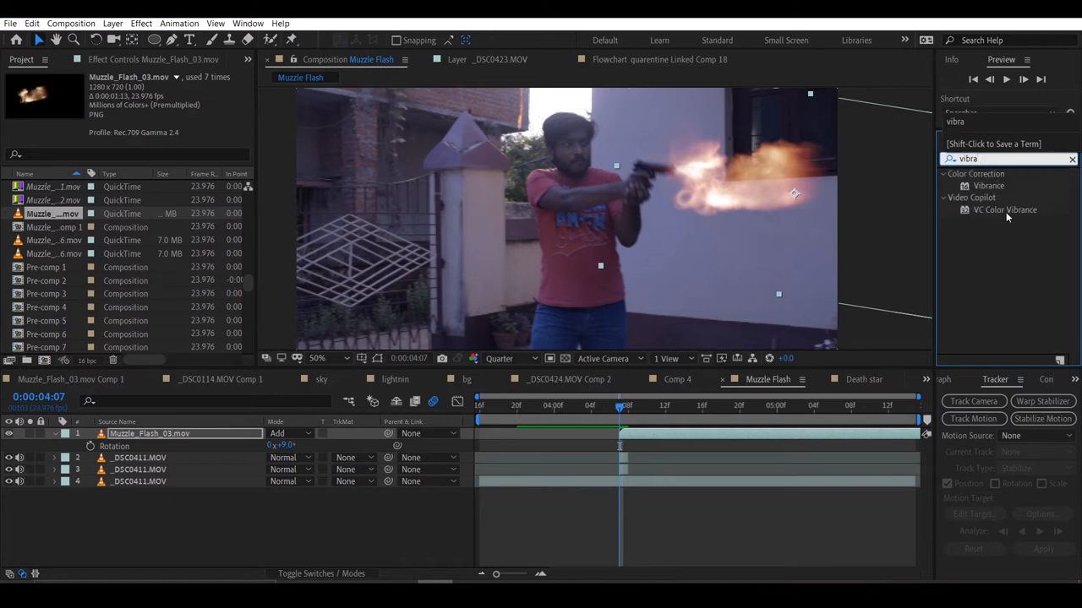
double_click(1004, 210)
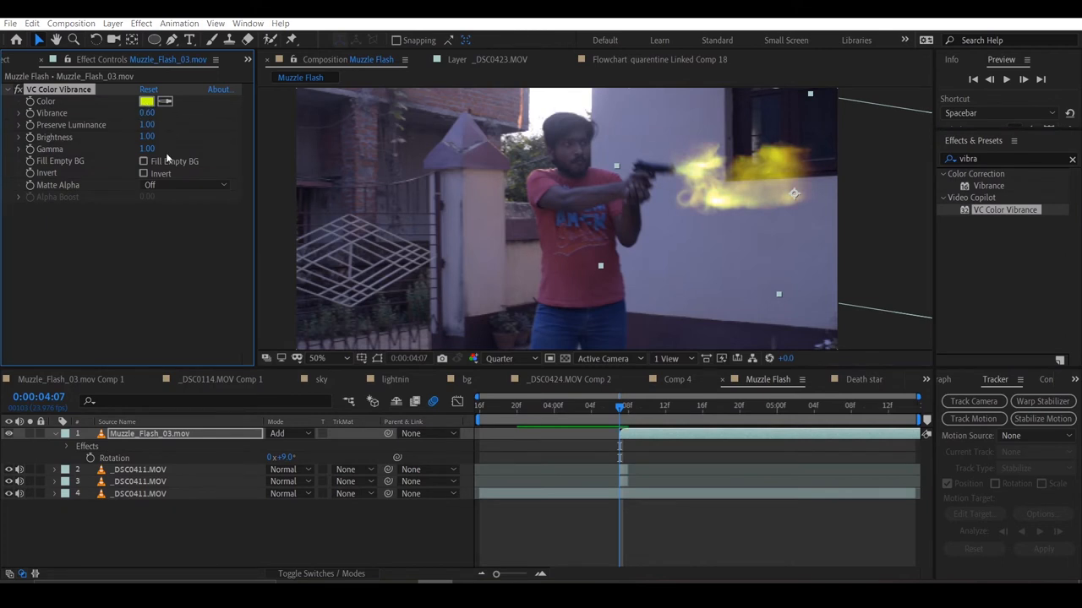
left_click(145, 102)
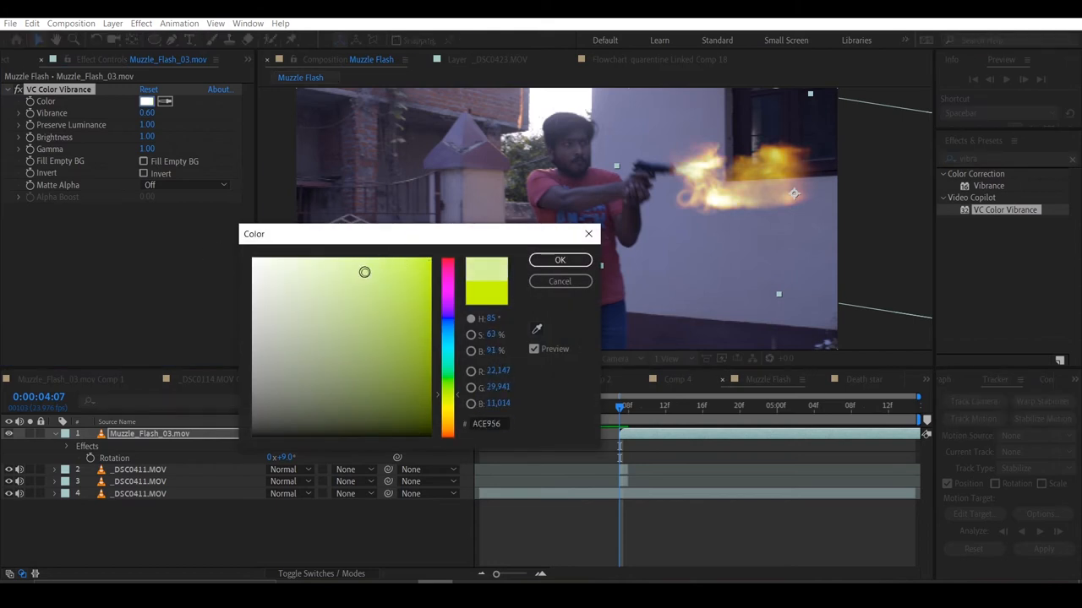
left_click_drag(365, 270, 331, 270)
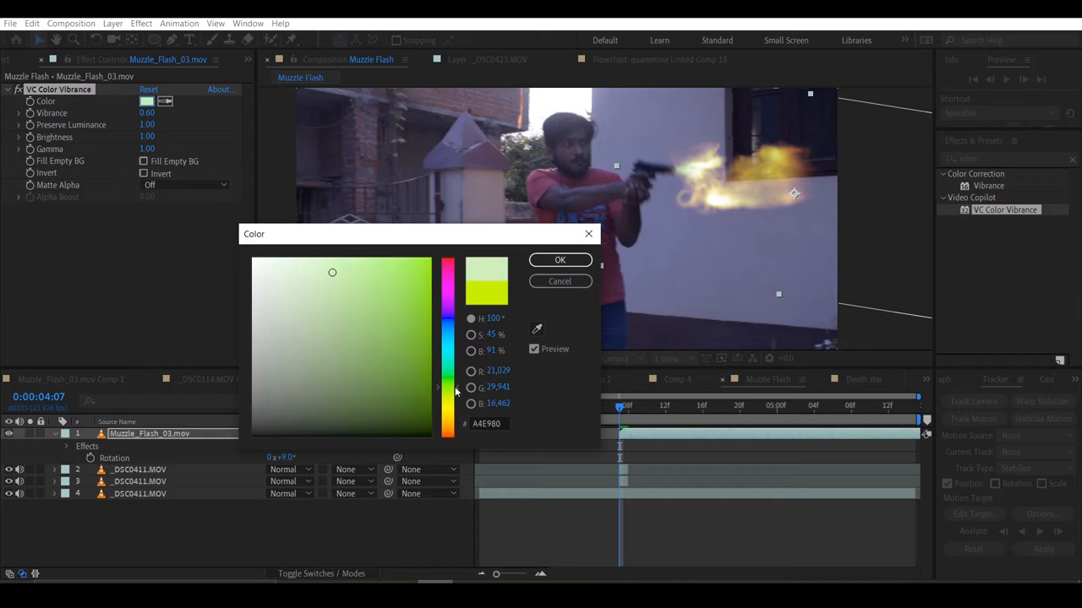
left_click(448, 387)
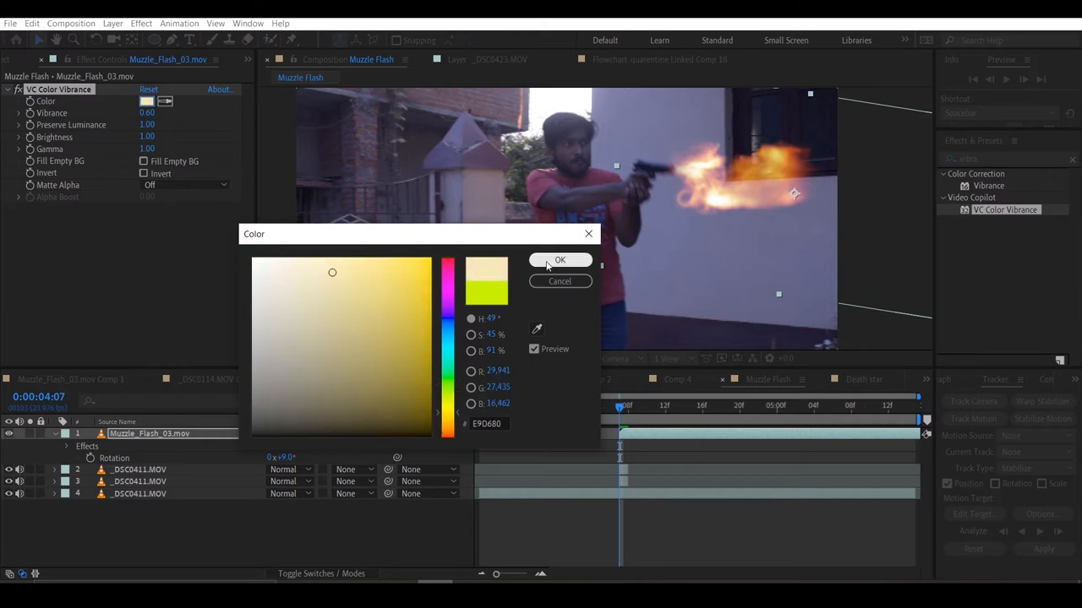
left_click(559, 261)
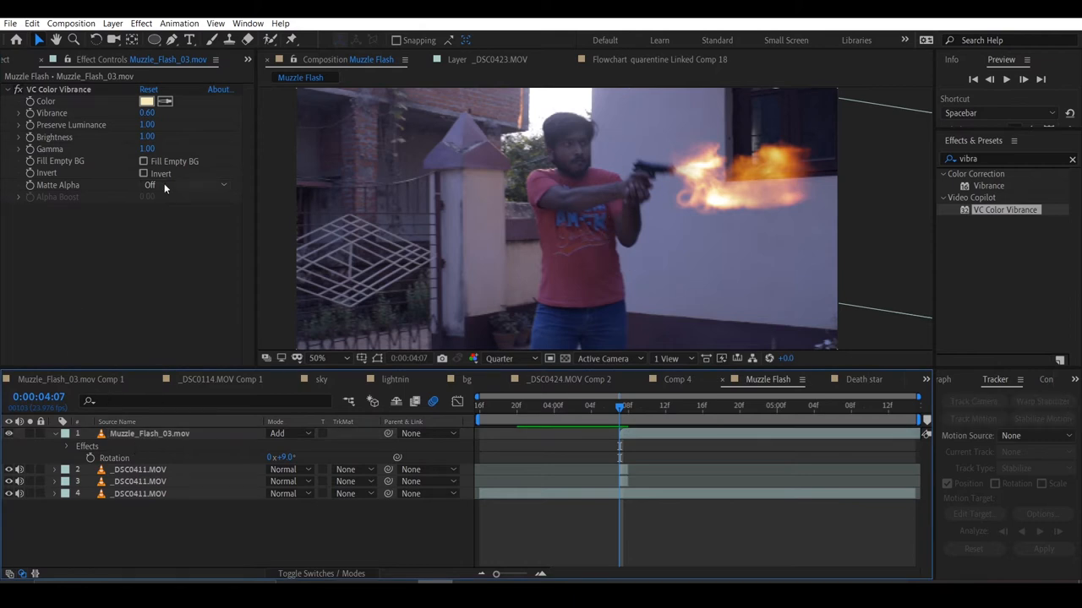
Duplicate the flash layer twice and offset the copies' positions at the firing frame
left_click(149, 184)
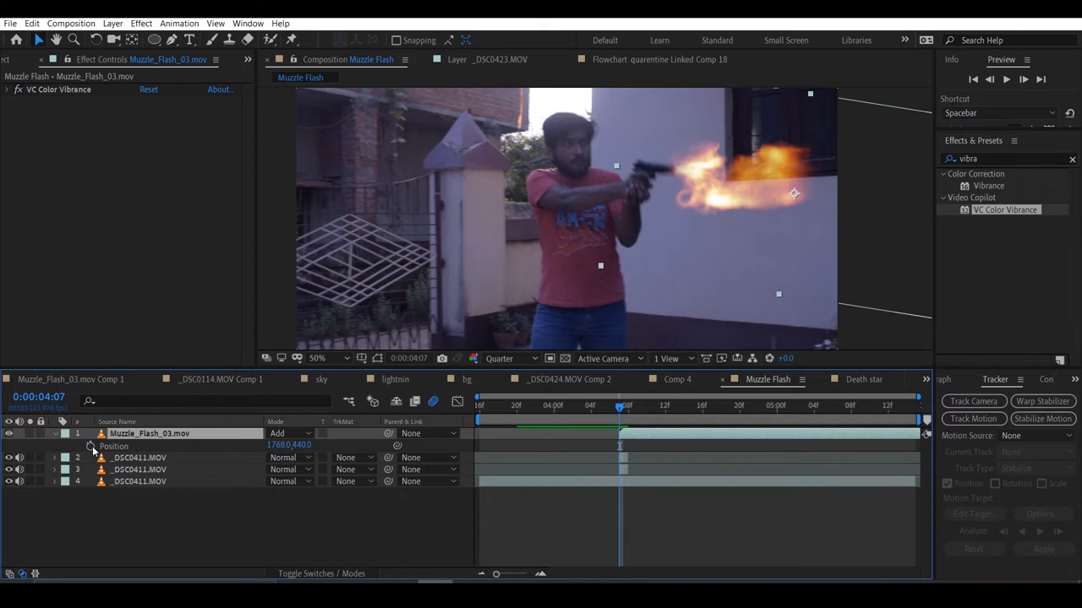
left_click(627, 406)
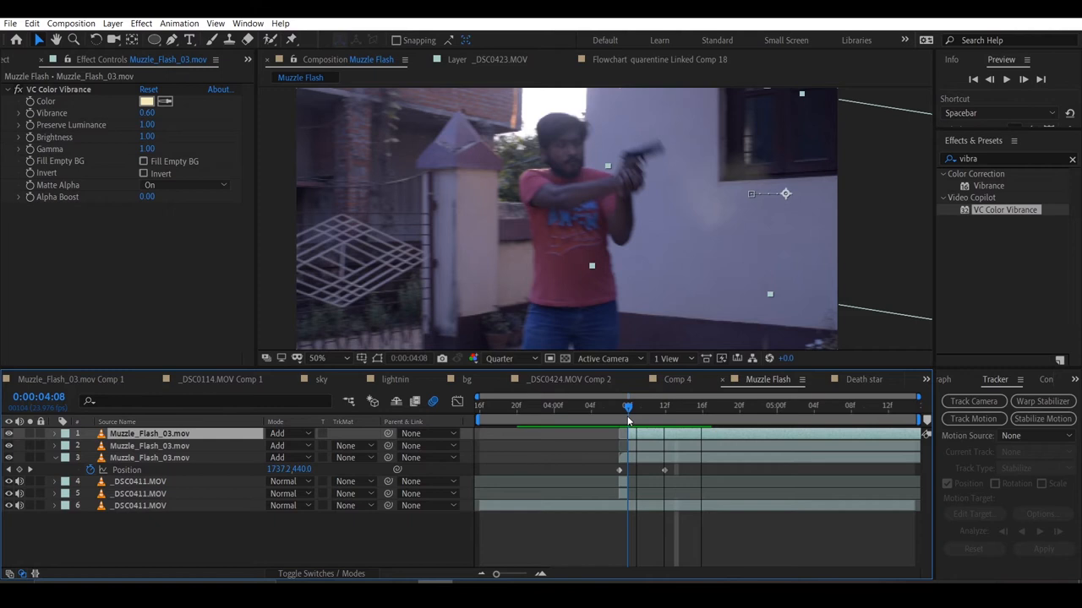
left_click(616, 405)
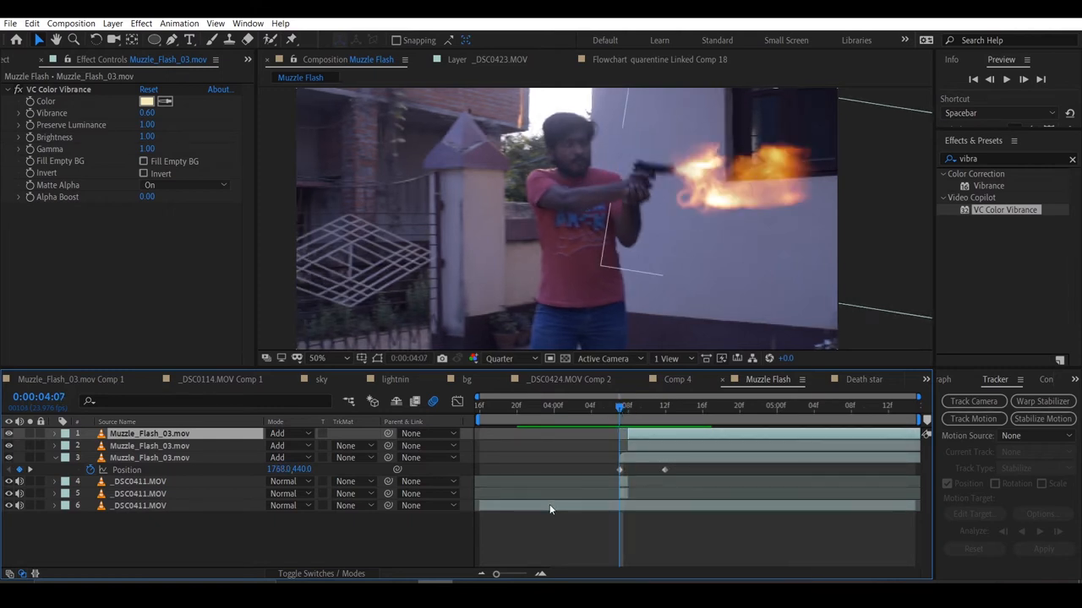
left_click(139, 494)
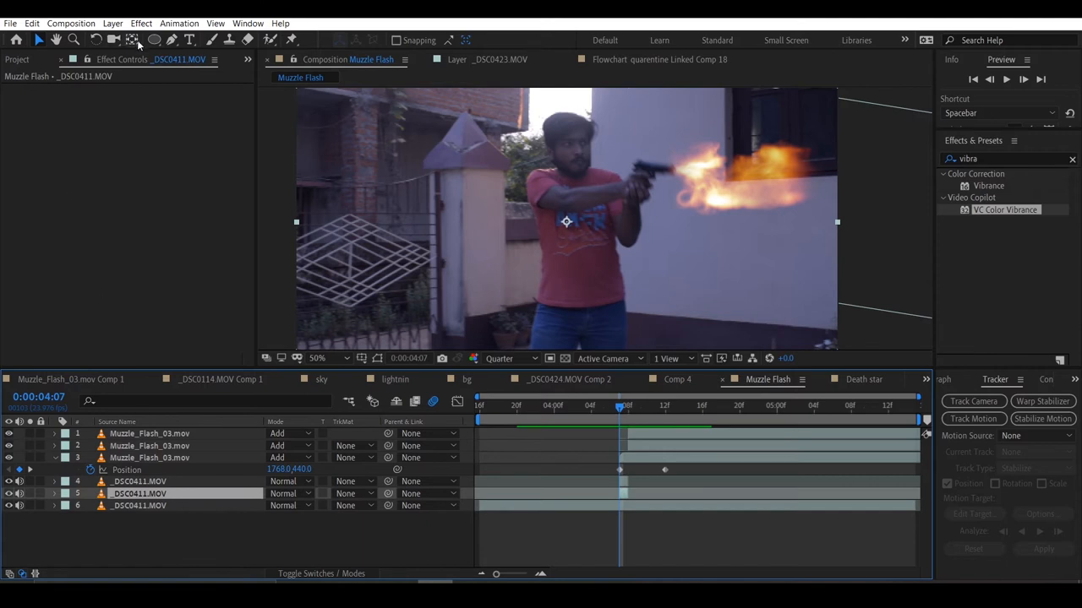
Draw a feathered Pen-tool mask around the pistol on the second footage copy at full resolution
left_click(319, 358)
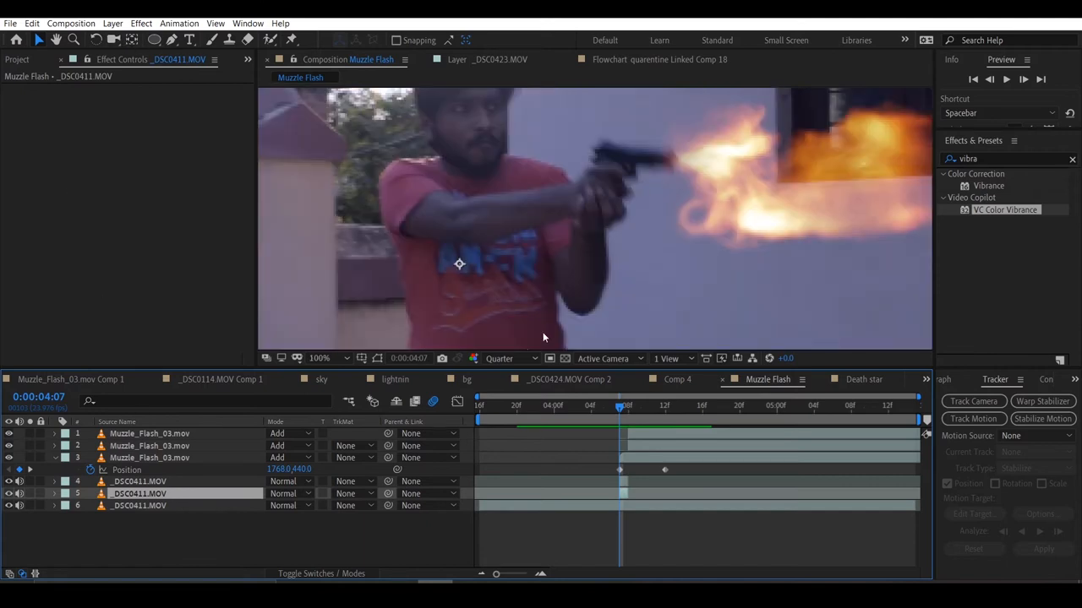
mouse_move(505, 392)
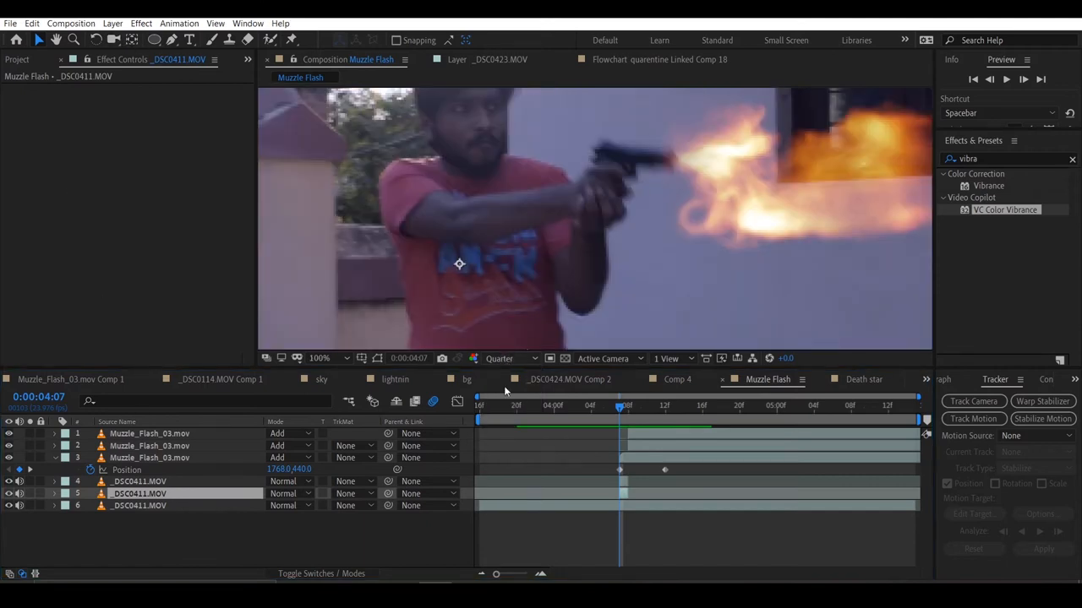
left_click(501, 358)
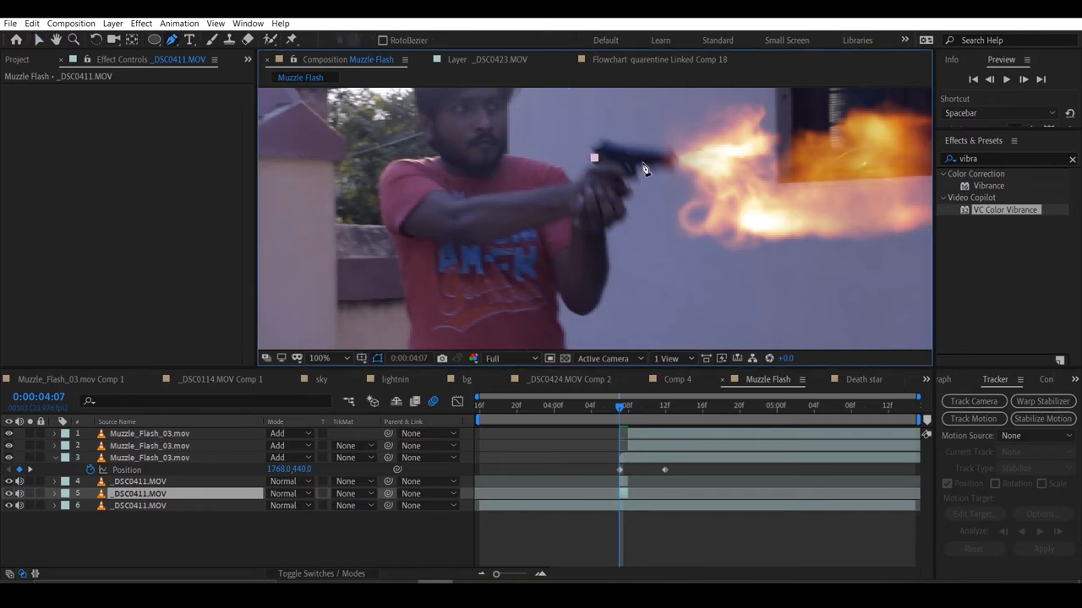
left_click(971, 419)
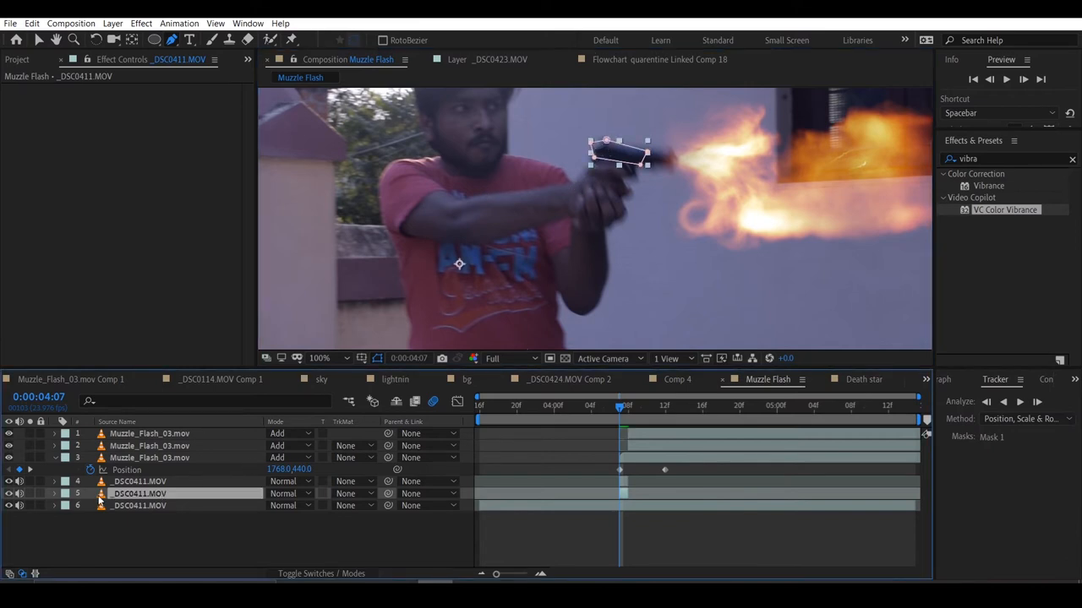
left_click(54, 494)
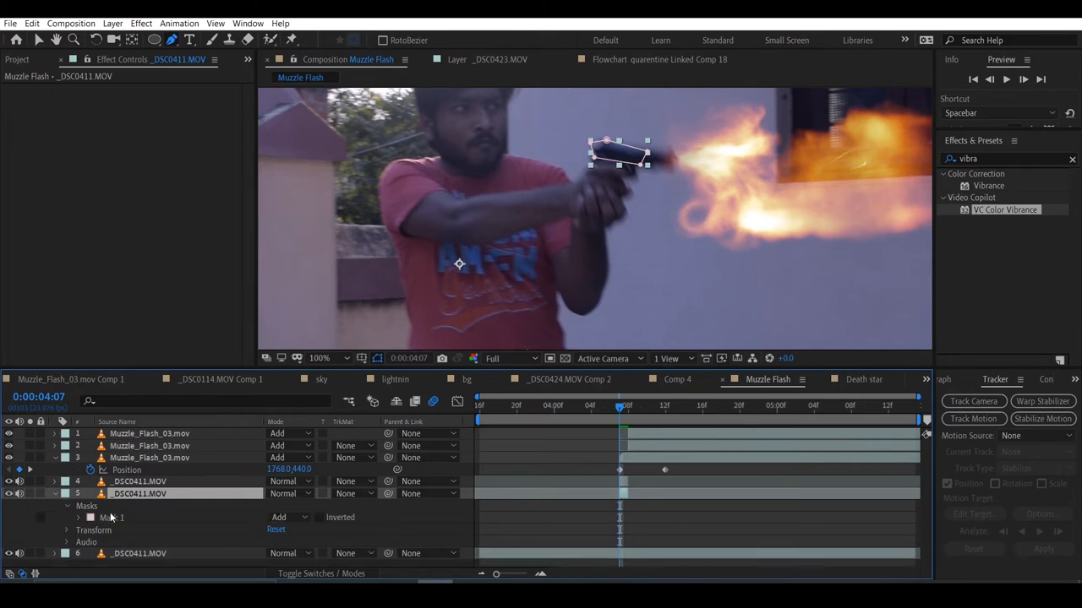
left_click(78, 513)
type("direc")
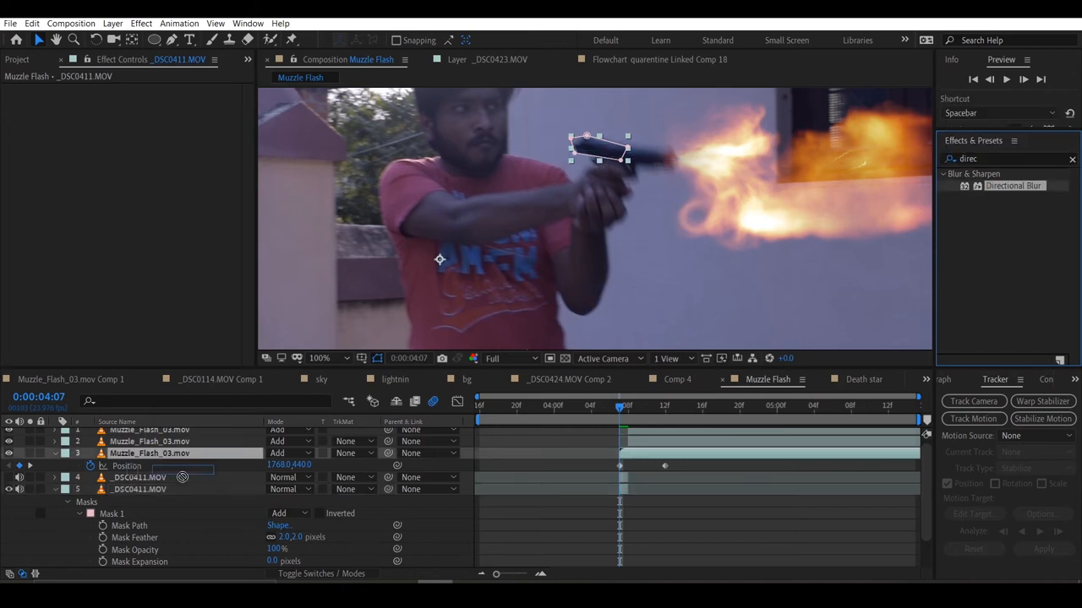
Apply Directional Blur to the masked pistol layer and raise its Blur Length for recoil smear
double_click(1014, 185)
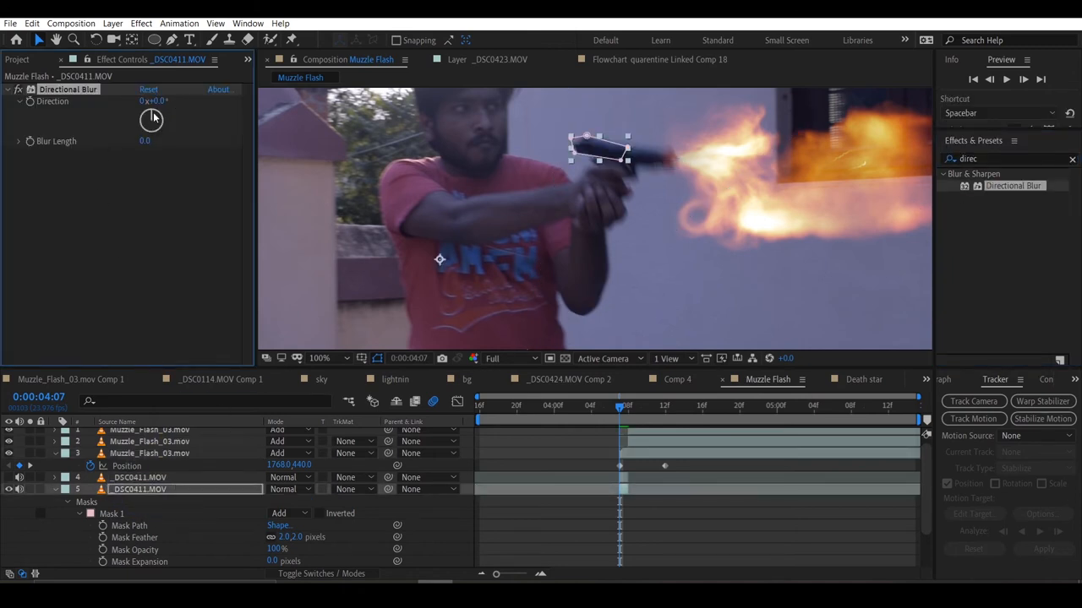
left_click_drag(152, 119, 179, 128)
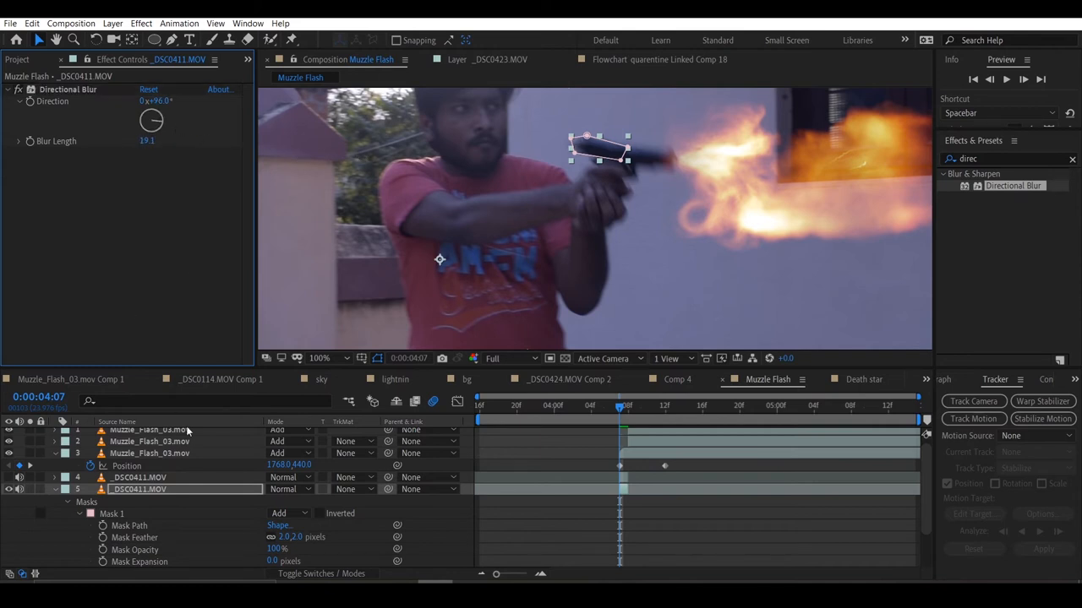
left_click(138, 477)
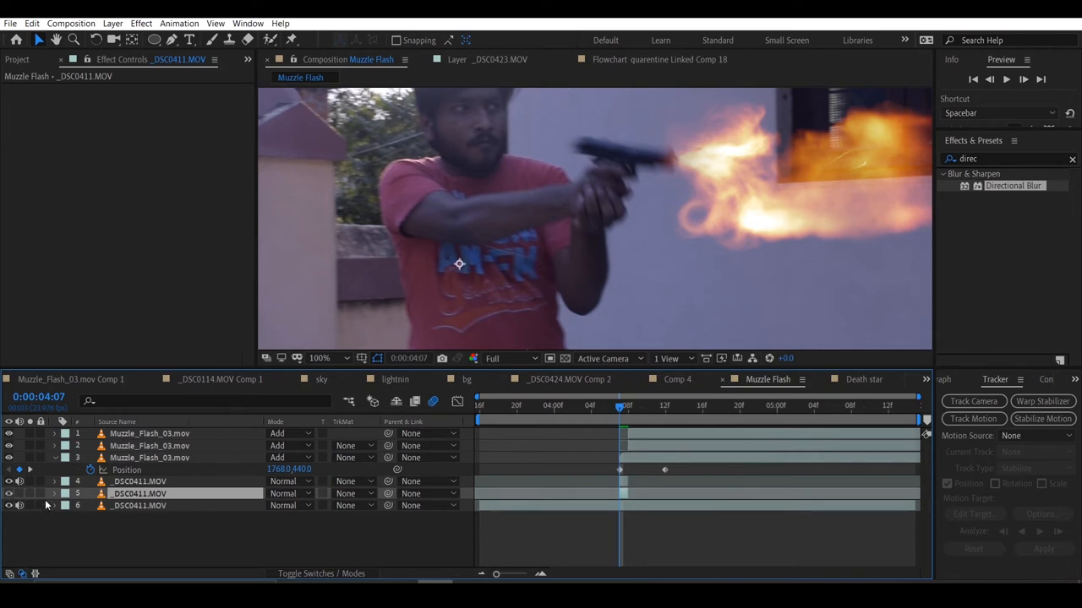
mouse_move(916, 155)
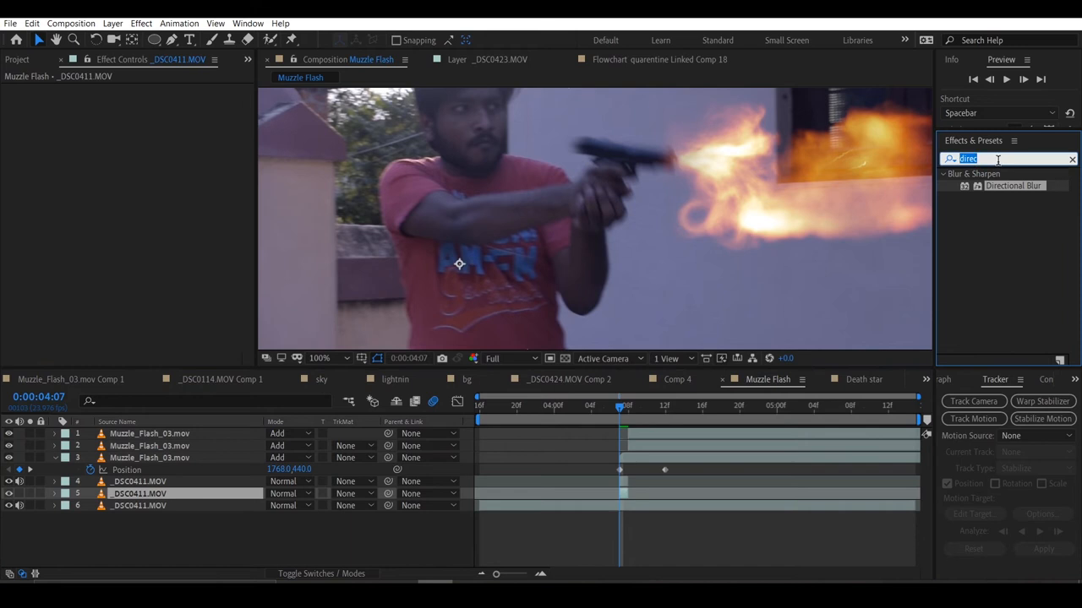
mouse_move(997, 159)
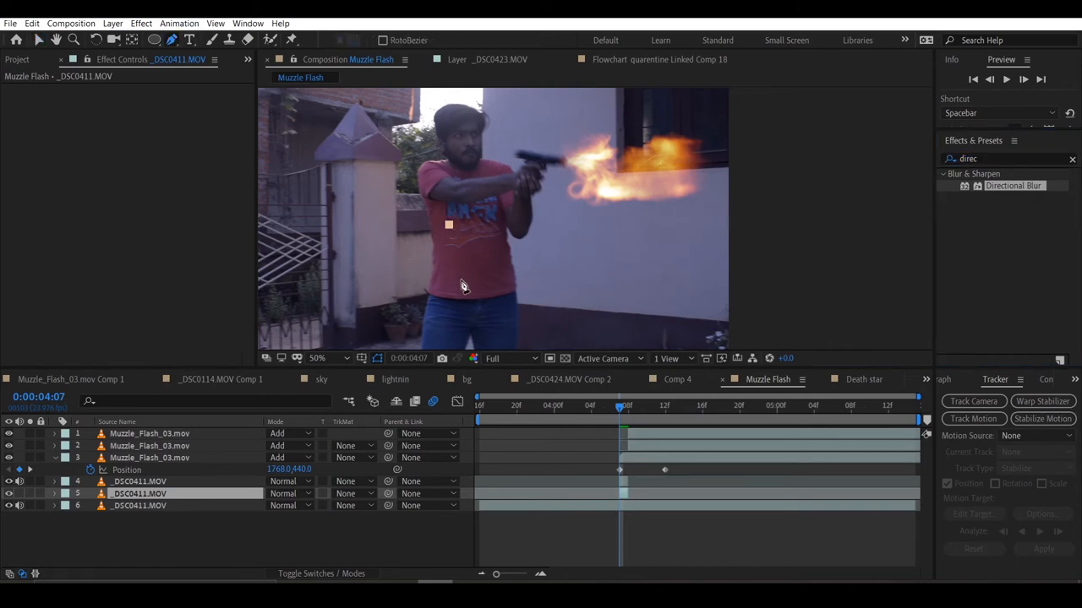
Mask the actor's body on a footage copy and set the Tint's Map Black To colour to yellow
left_click(972, 419)
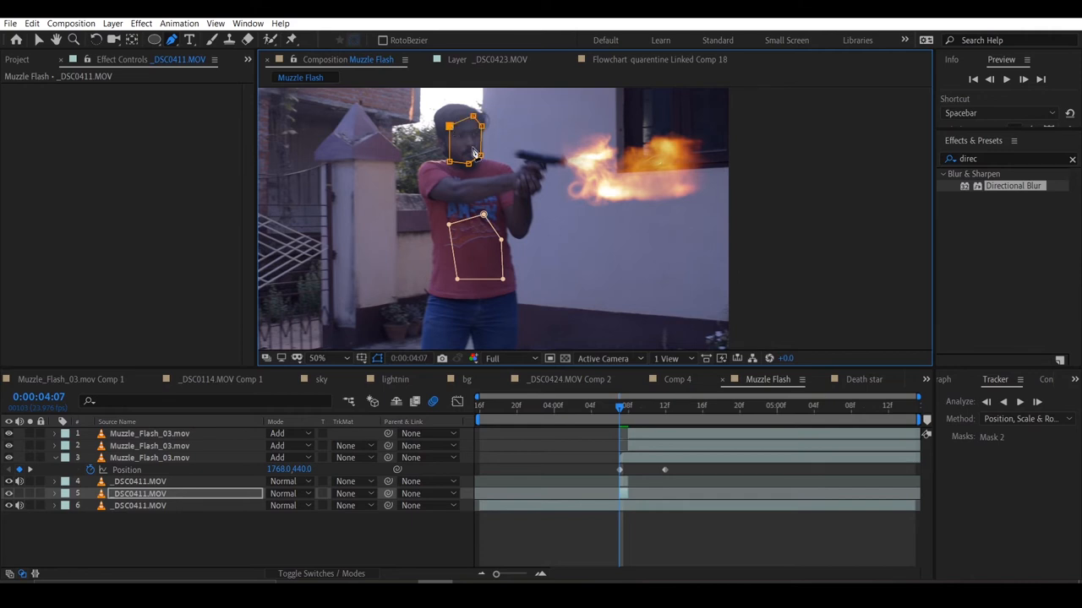
mouse_move(537, 183)
type("tint")
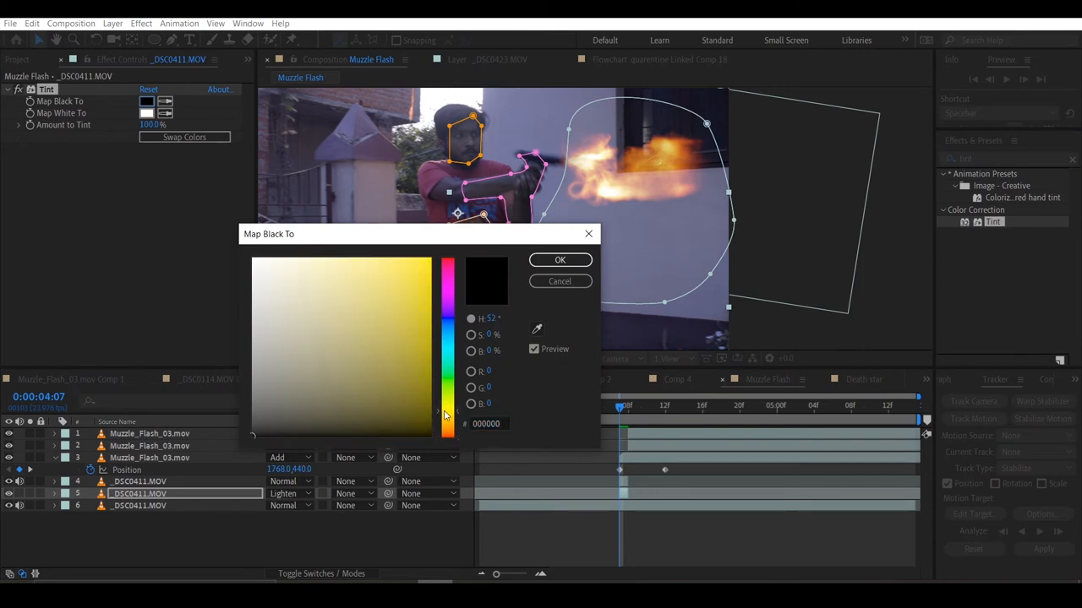
left_click(426, 399)
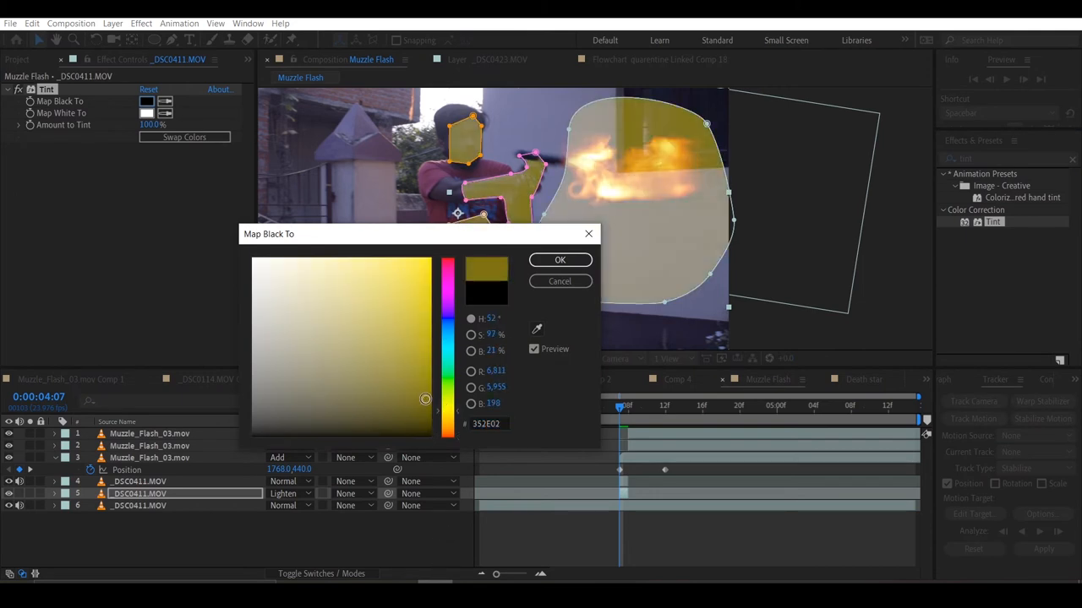
left_click(560, 260)
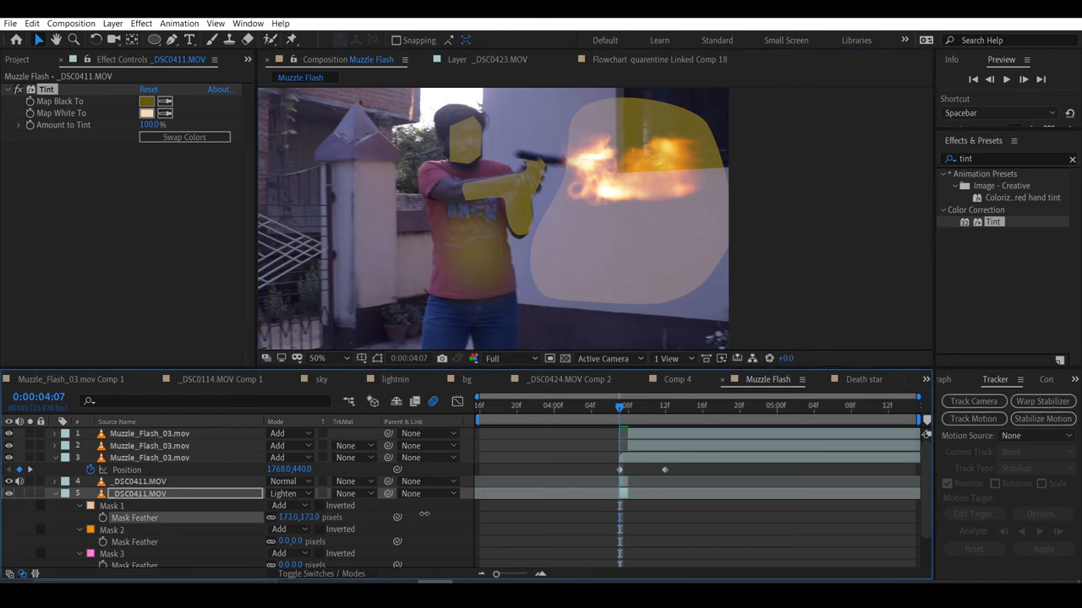
Draw a fourth feathered mask on the tint layer
left_click(974, 419)
type("glow")
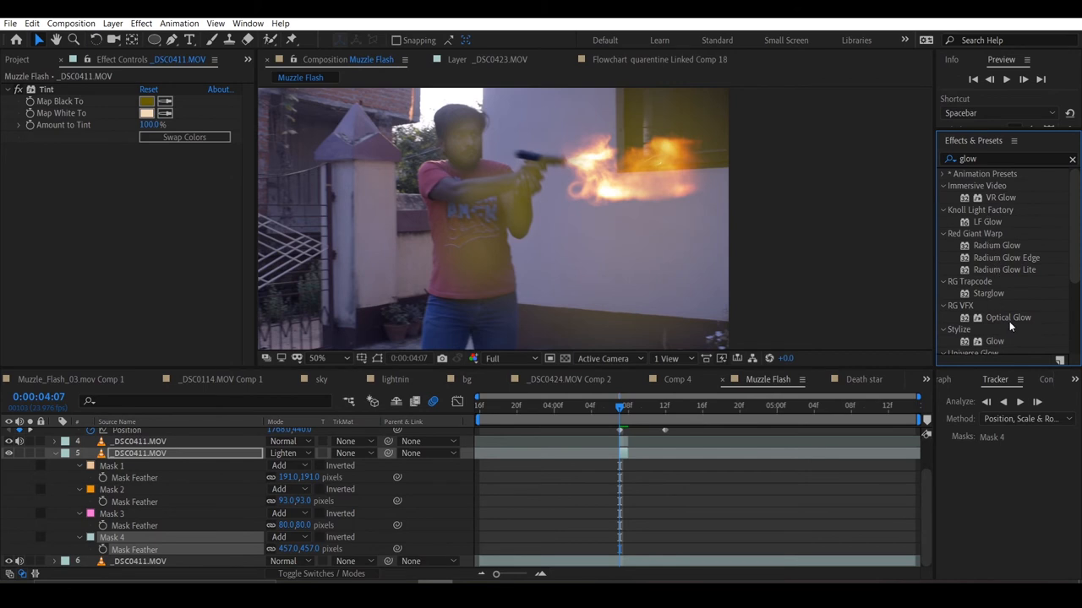
Add Optical Glow to the tint layer with Size 0.04 and a yellowish Colorize colour
double_click(1008, 318)
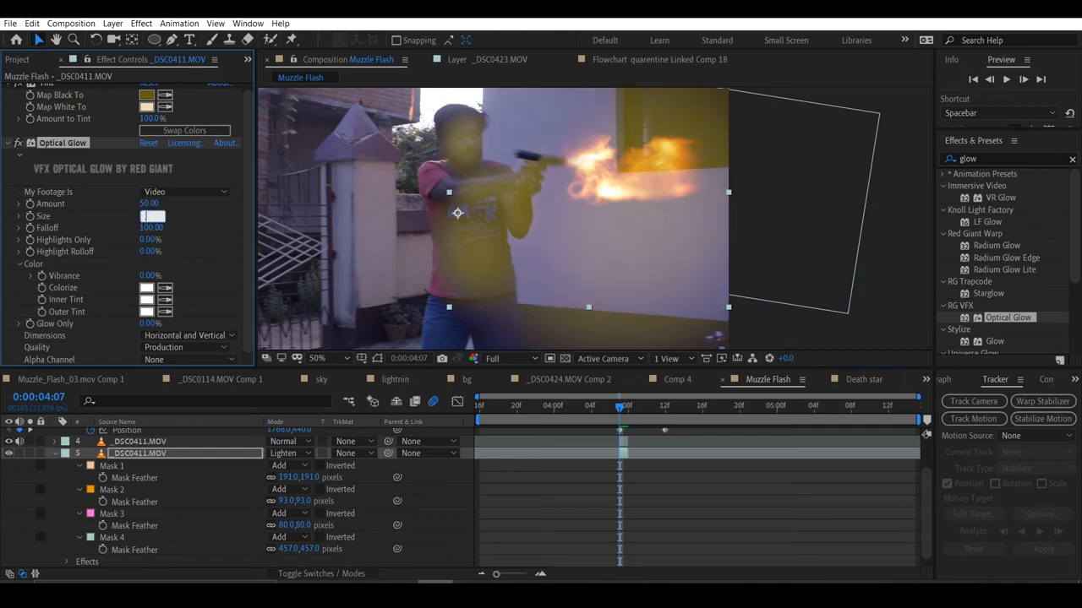
type("0.04")
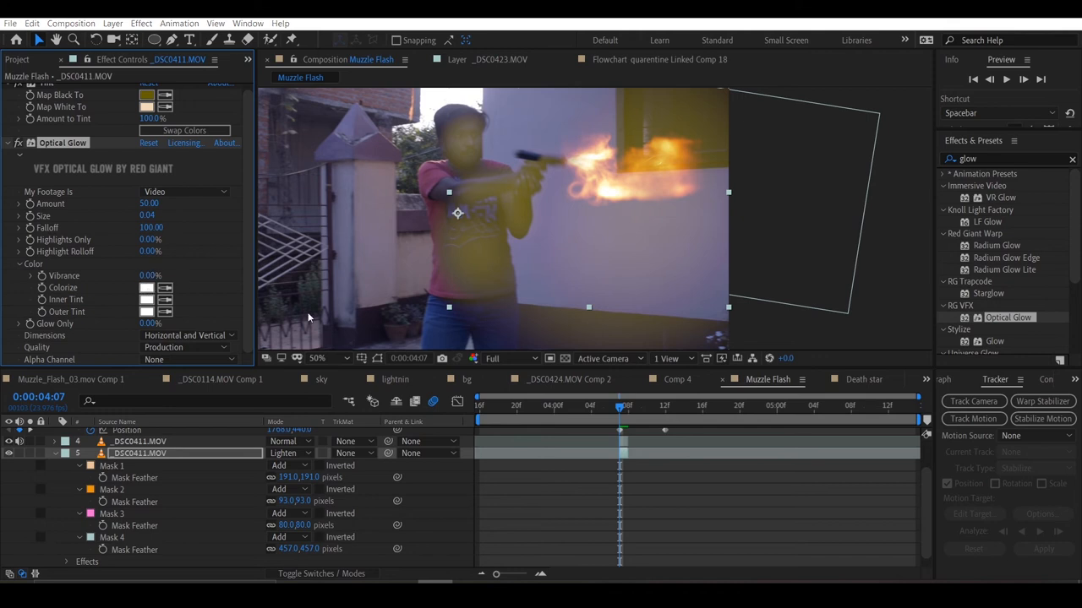
left_click(147, 287)
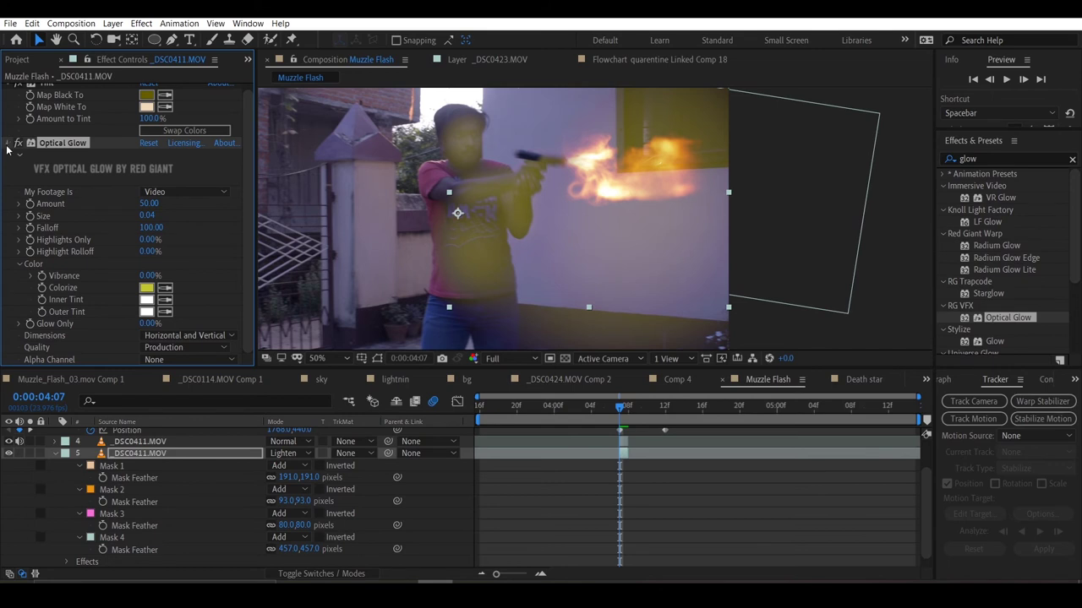
left_click(6, 149)
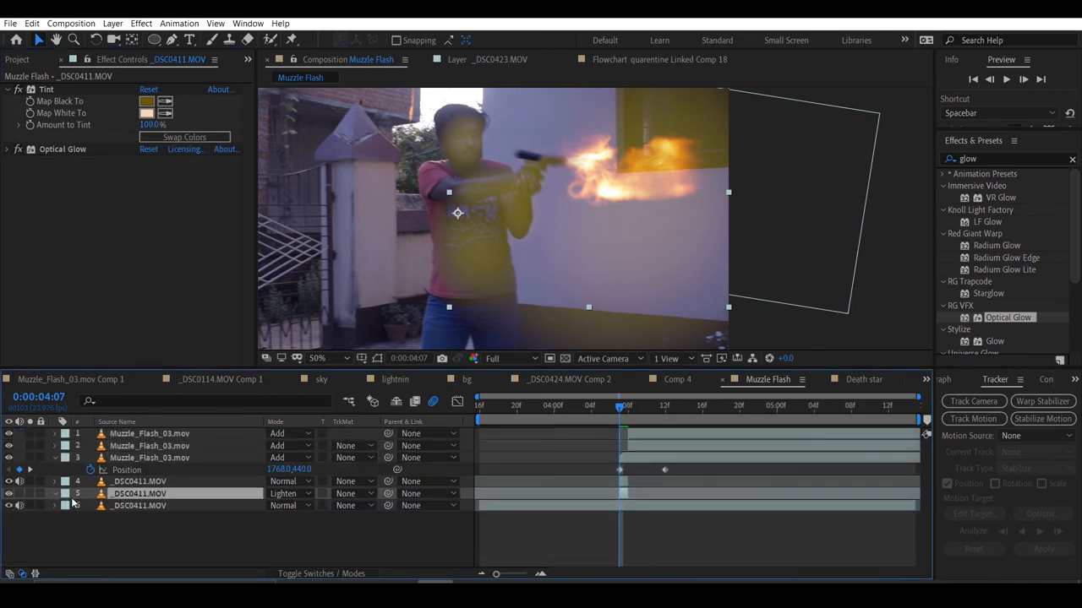
Adjust the tint layer's transform to soften its warmth, then select the footage layer for the 90° recoil blur
left_click(54, 494)
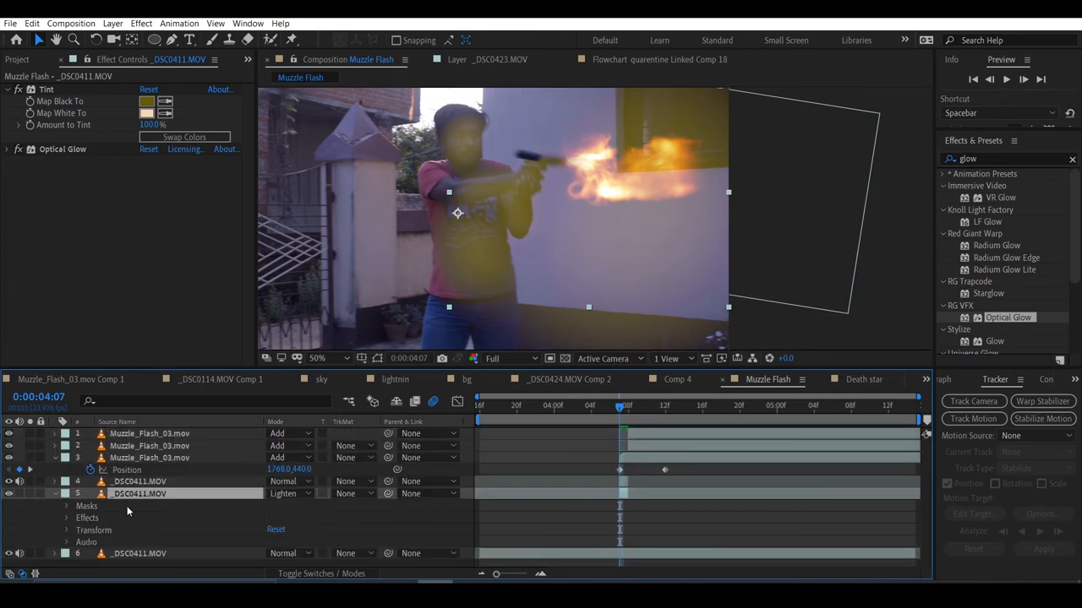
left_click(66, 476)
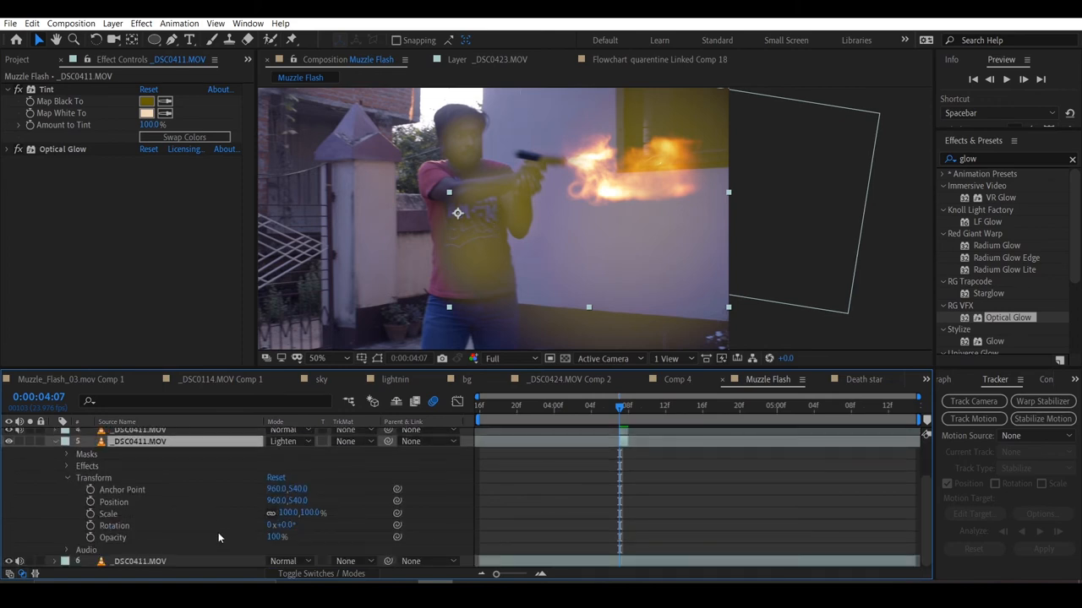
left_click_drag(277, 537, 250, 540)
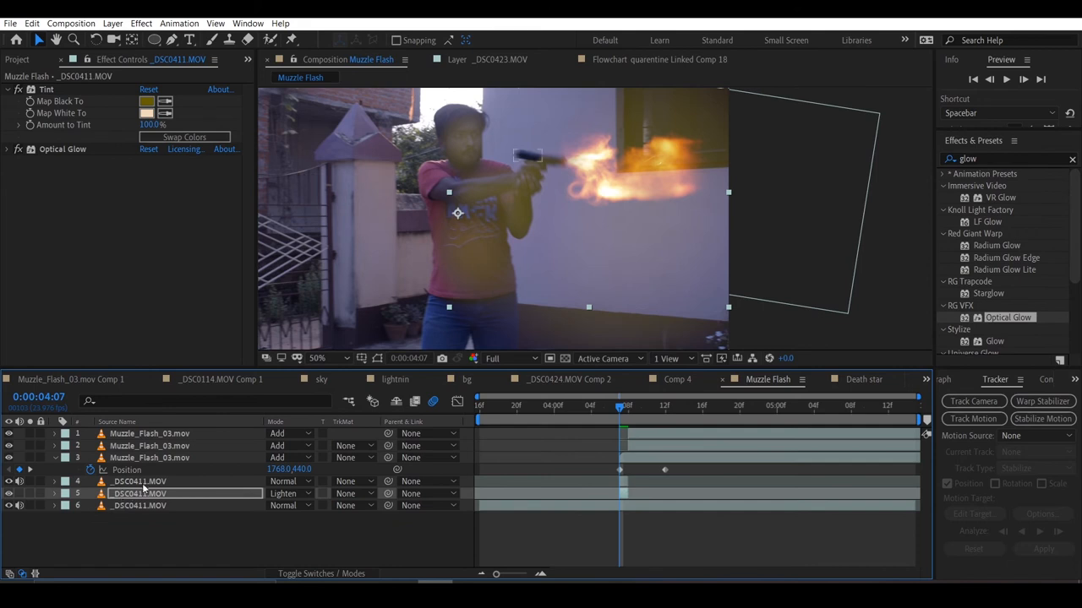
left_click(139, 493)
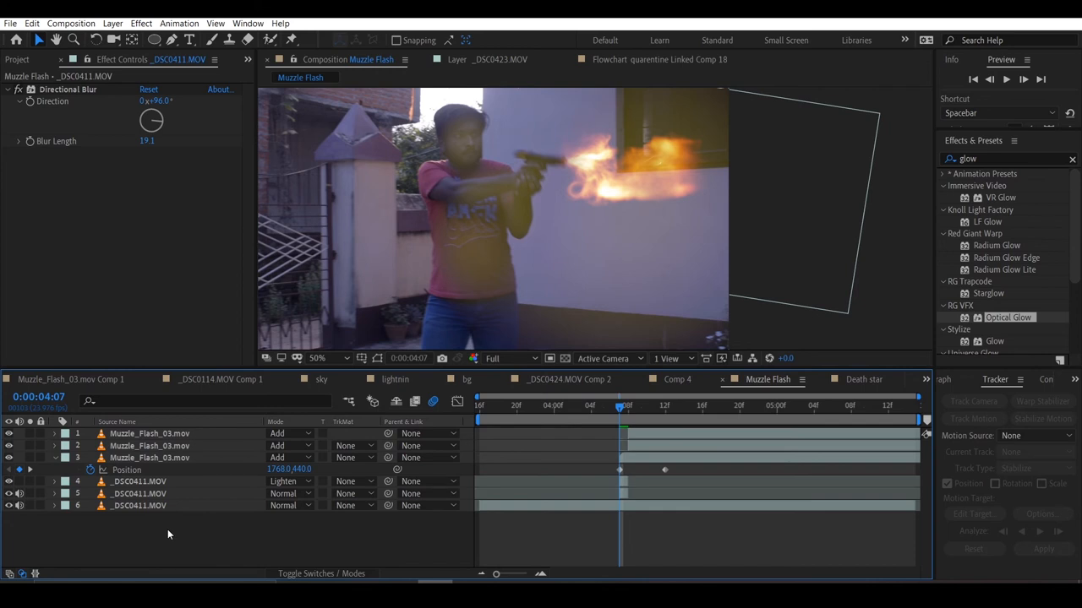
mouse_move(125, 510)
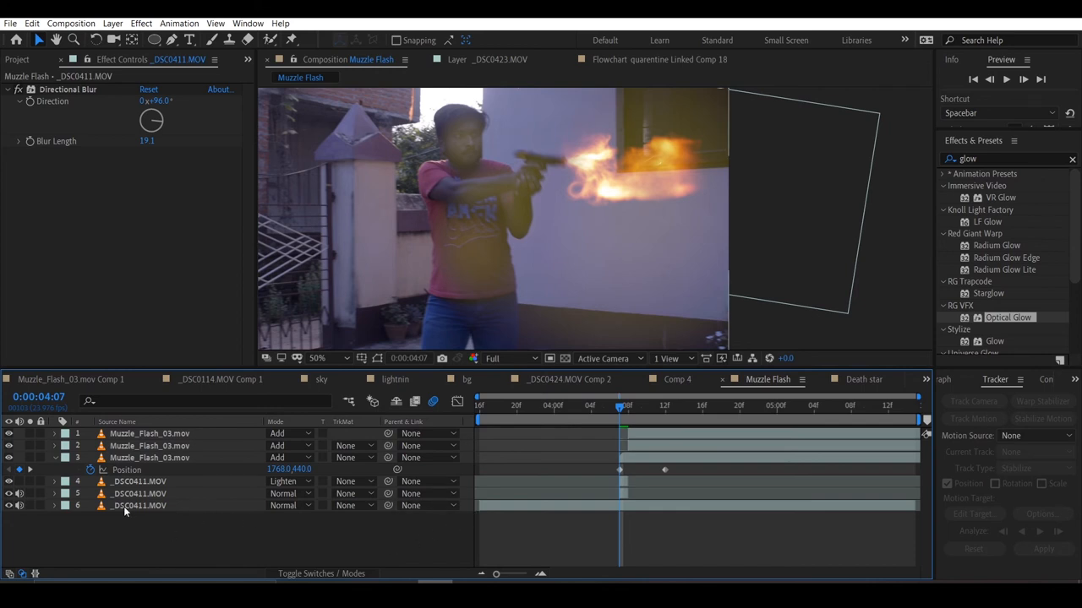
left_click(20, 59)
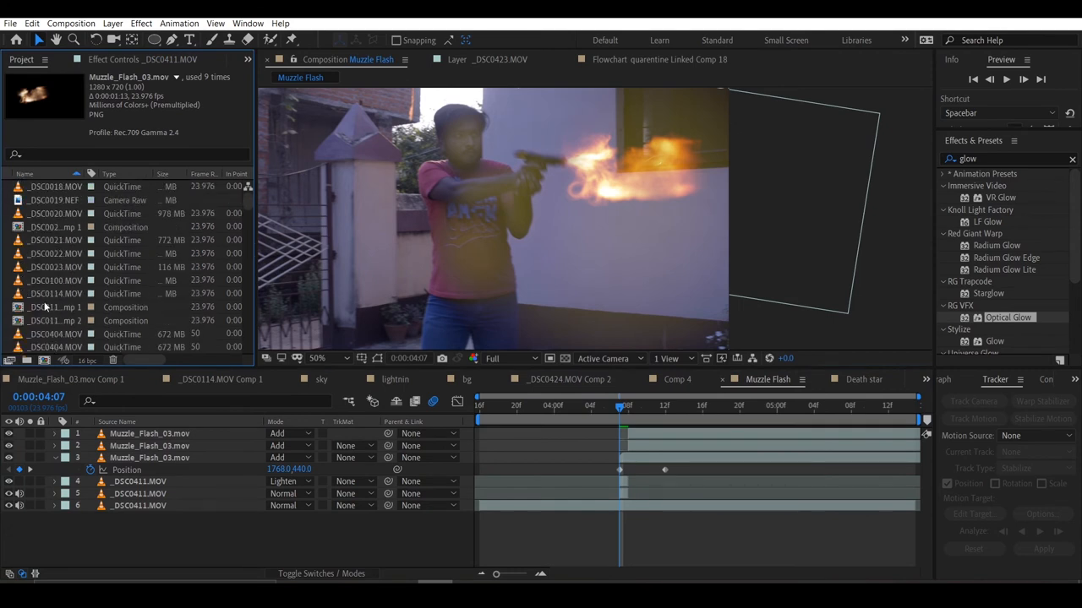
Locate 8mm_03.mov casing footage in the Project panel and select it for the Muzzle Flash comp
left_click(54, 307)
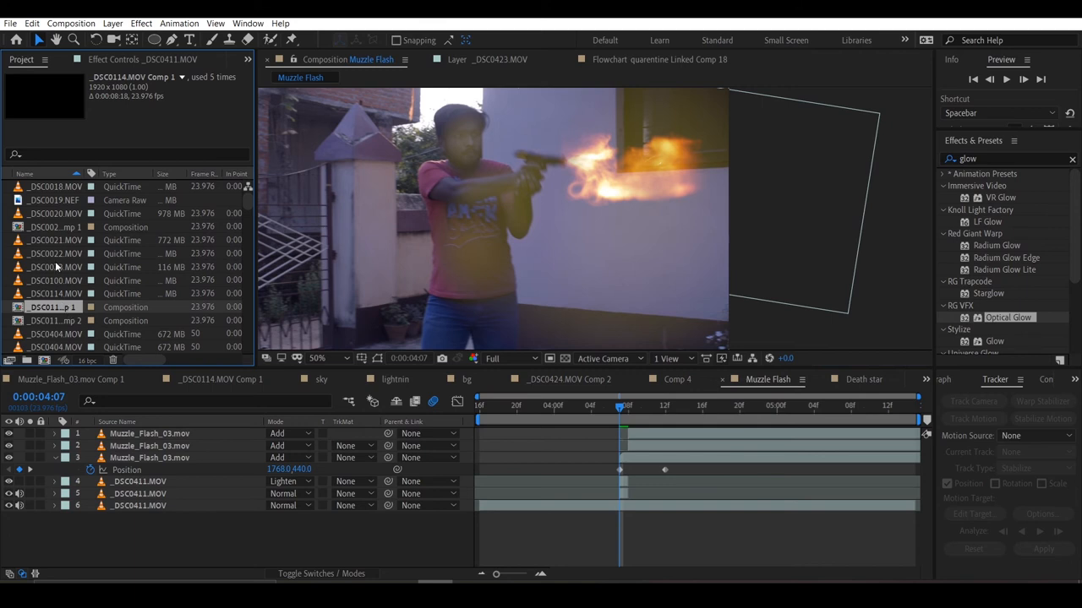
scroll("down", 3)
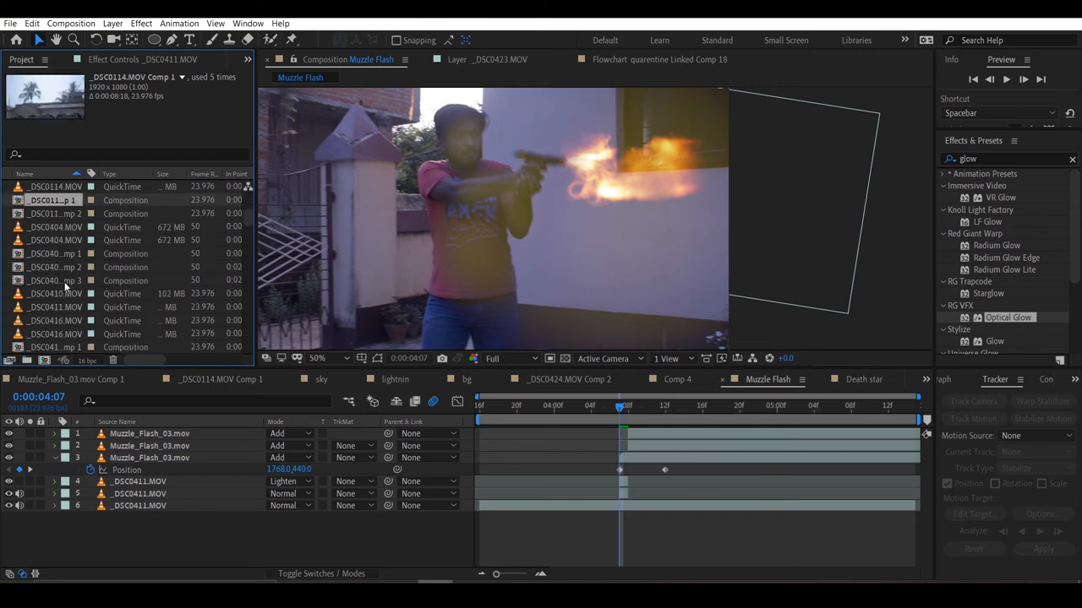
scroll("down", 3)
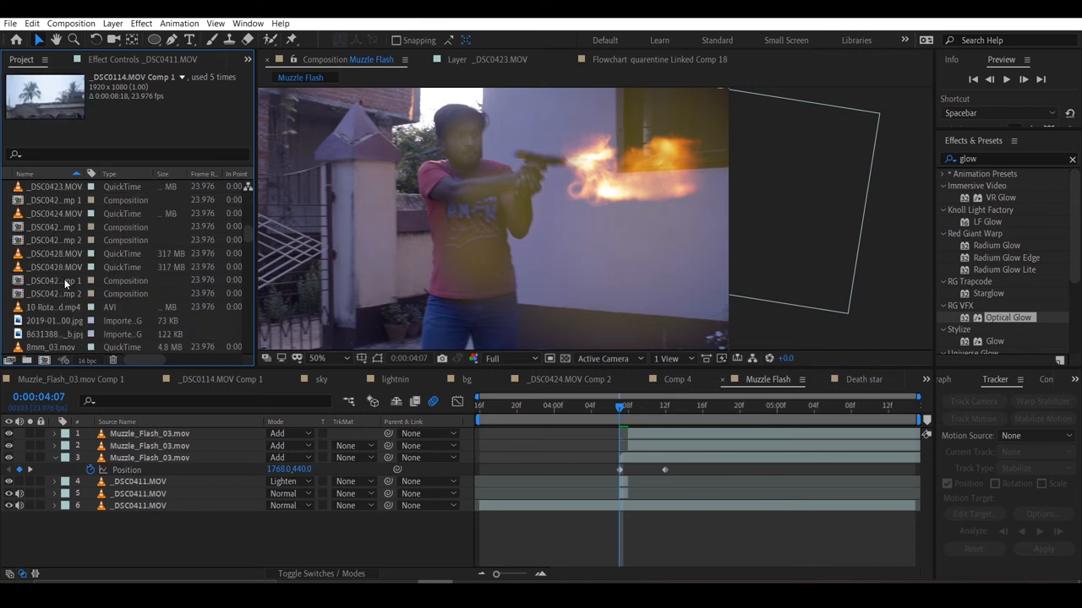
scroll("down", 3)
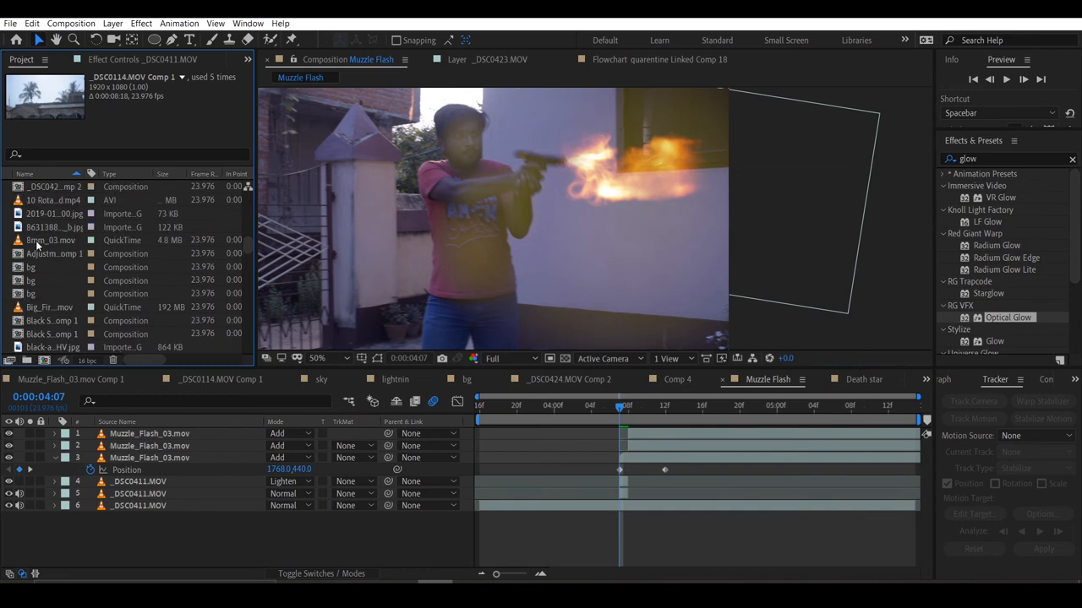
left_click(51, 240)
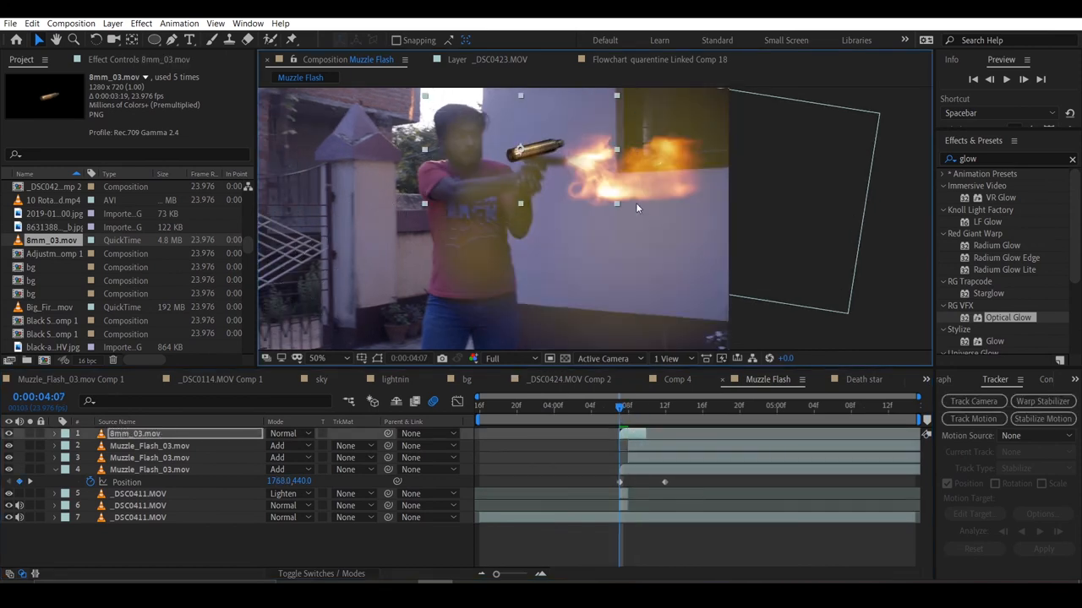
Select the 8mm_03.mov casing layer to scale it down and place it at the ejection port
left_click(317, 358)
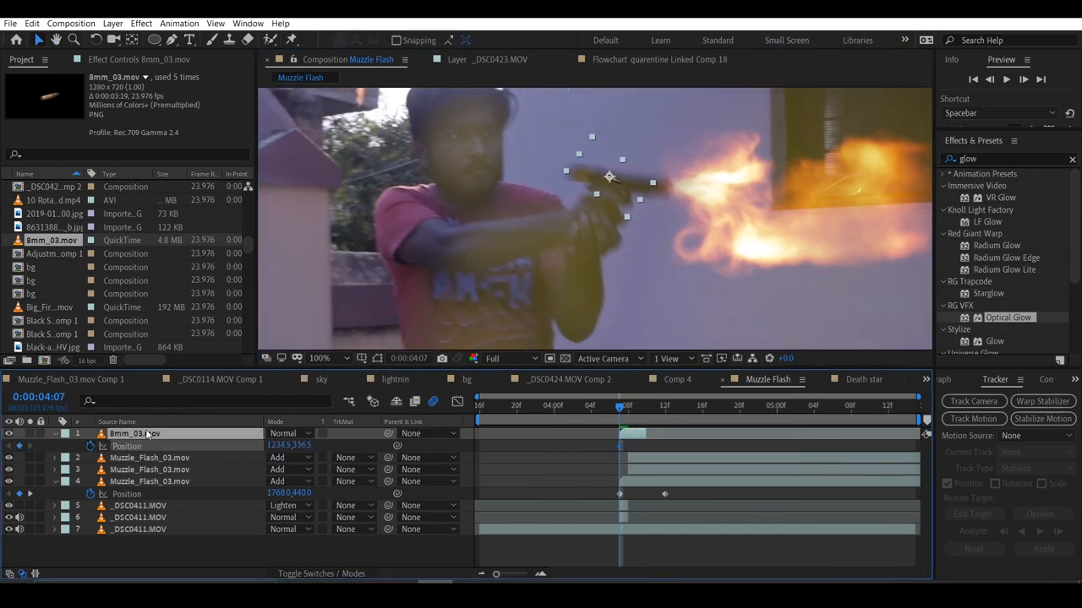
Keyframe the casing frame by frame: up and back from the gun, along its arc, down to waist level
left_click(319, 358)
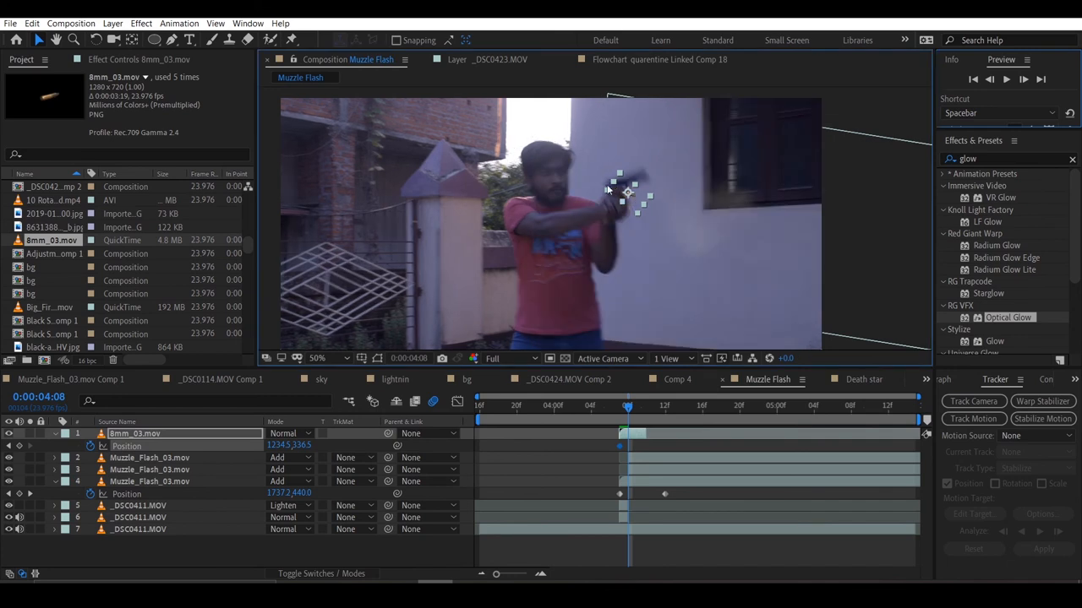
left_click_drag(629, 194, 566, 172)
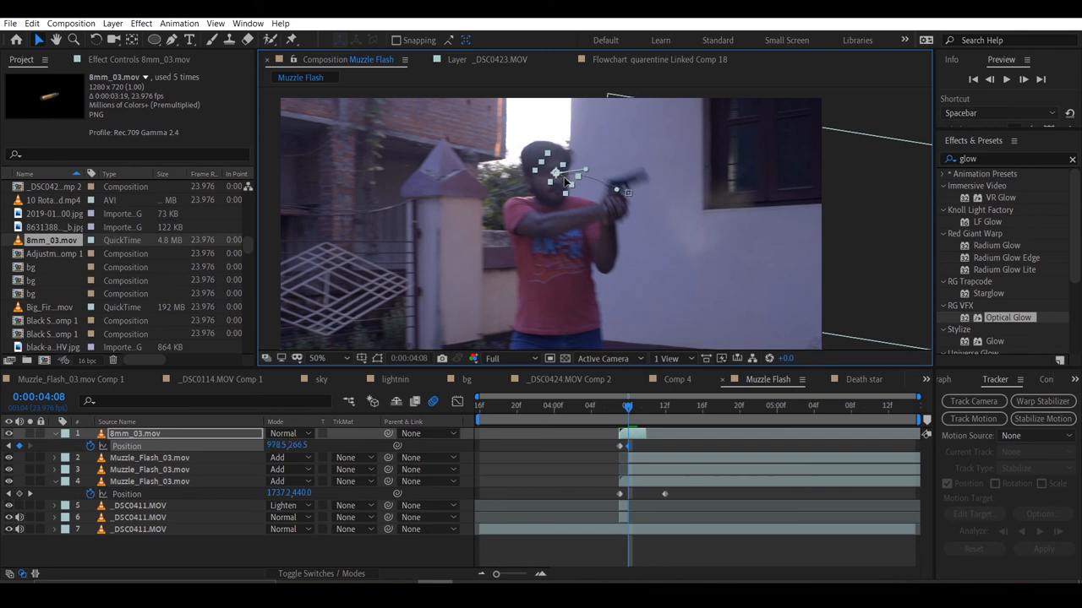
left_click(636, 406)
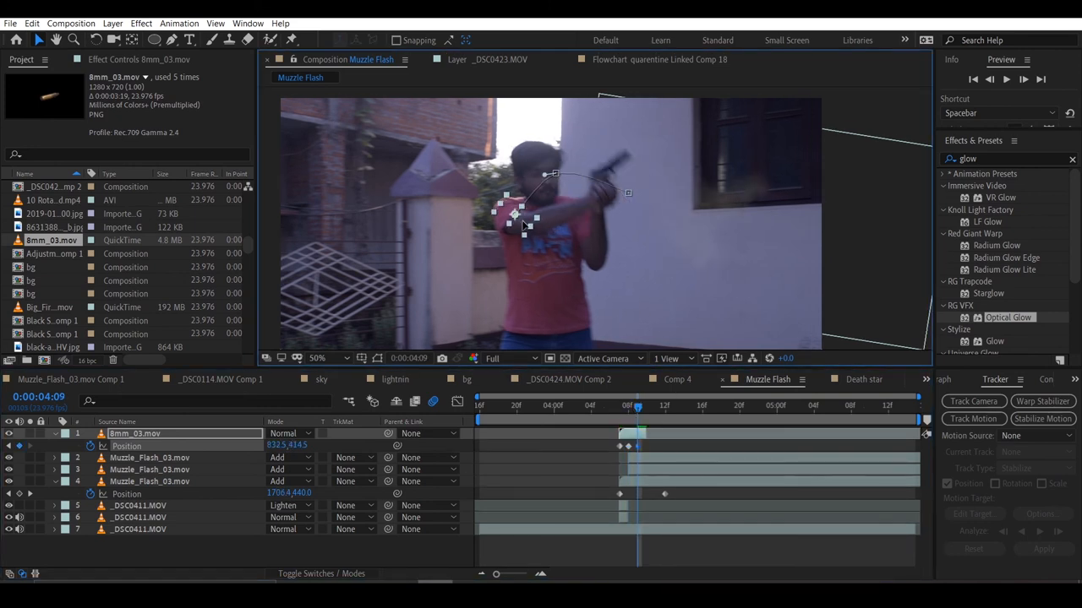
left_click_drag(516, 211, 499, 250)
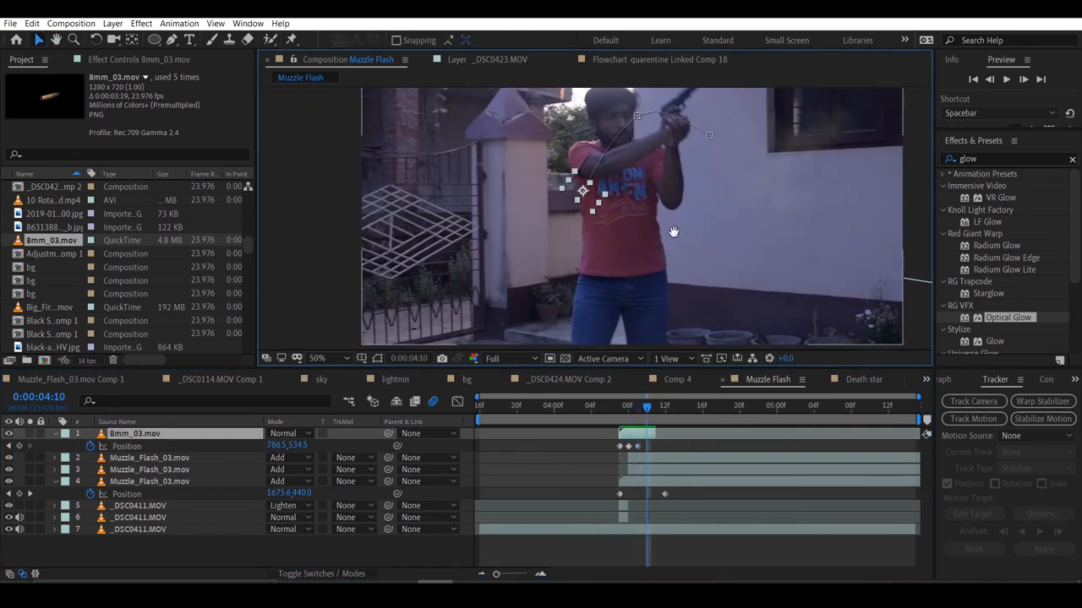
left_click_drag(583, 189, 617, 291)
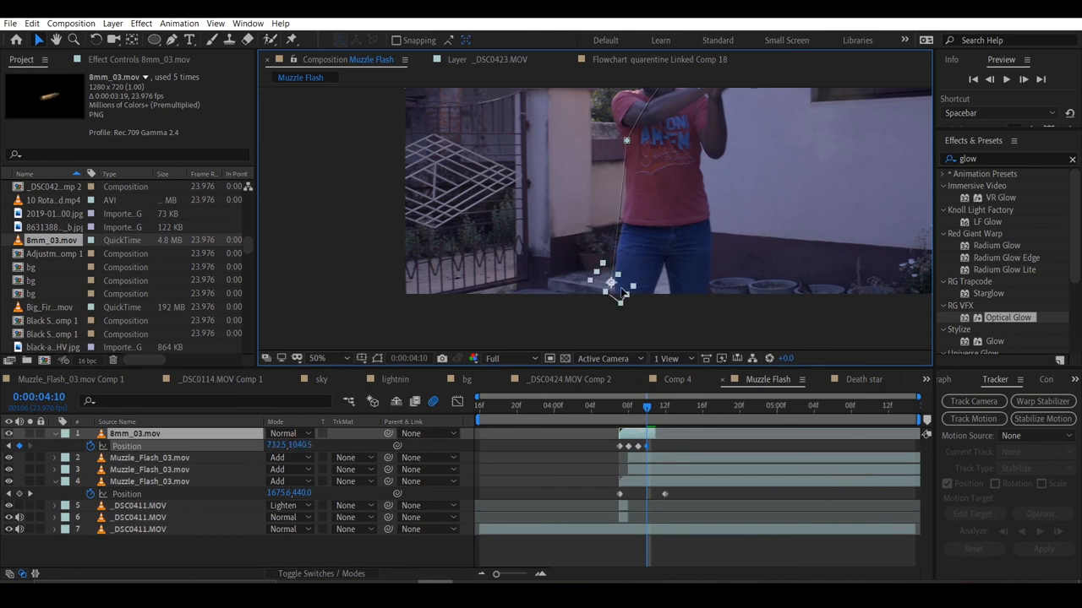
left_click_drag(608, 290, 615, 271)
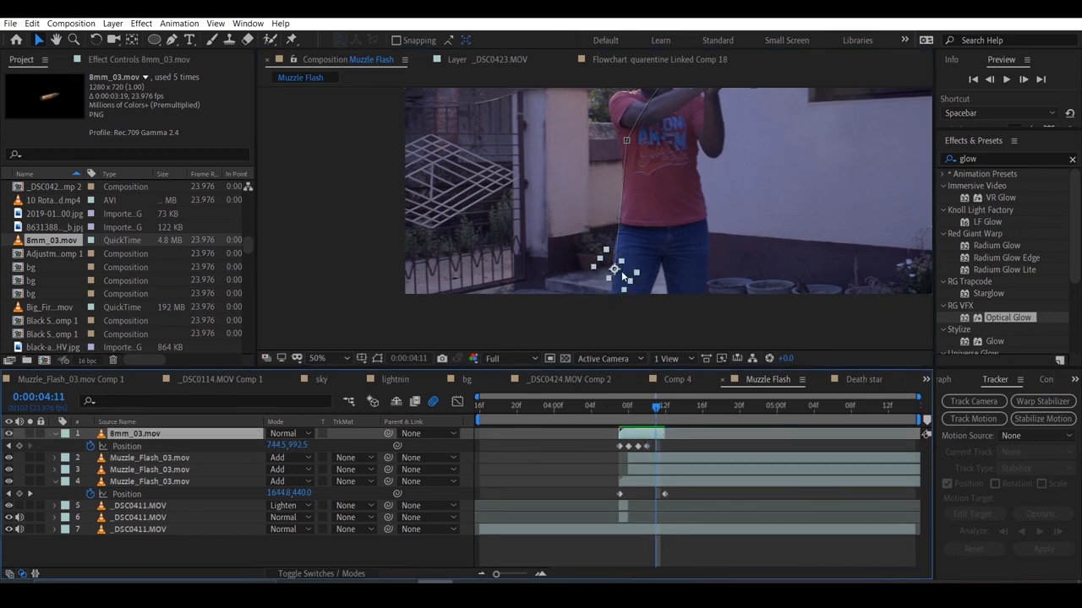
left_click(318, 358)
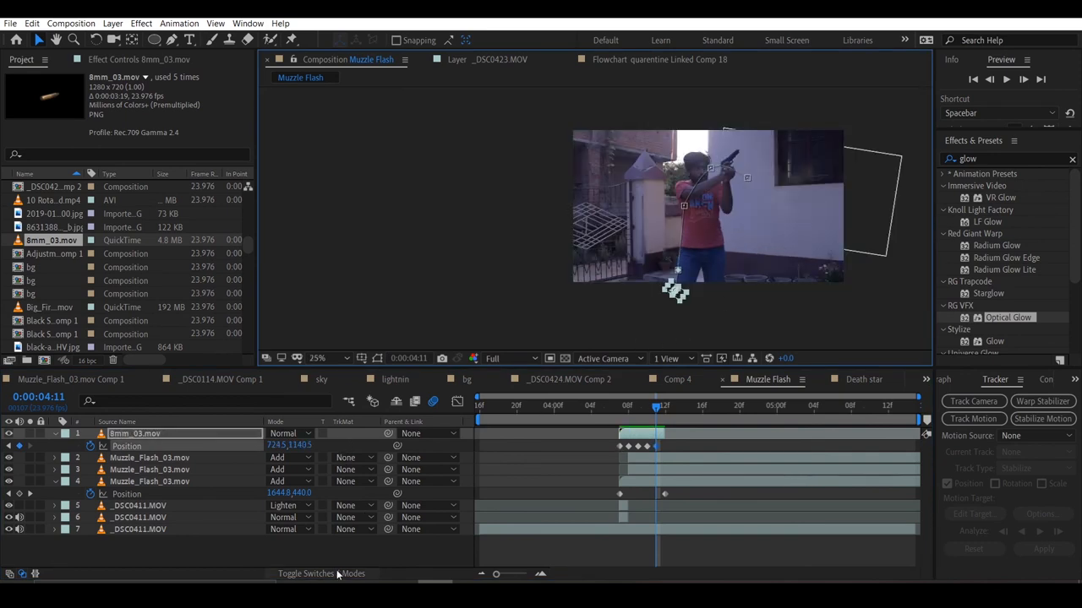
Reveal the layer switches and scrub back to an earlier frame to review the ejection
left_click(321, 575)
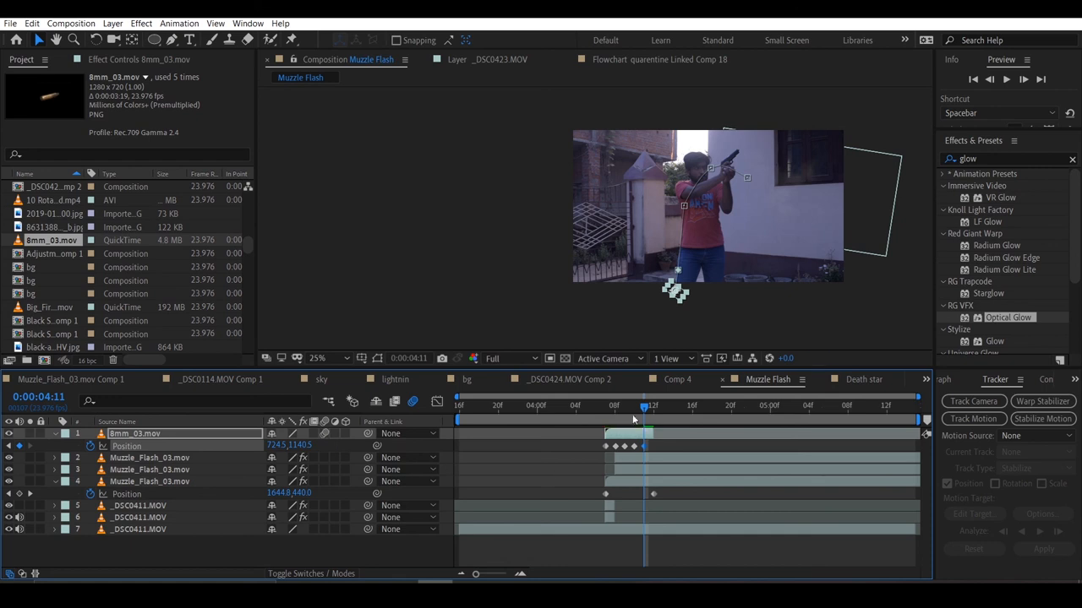
left_click(595, 407)
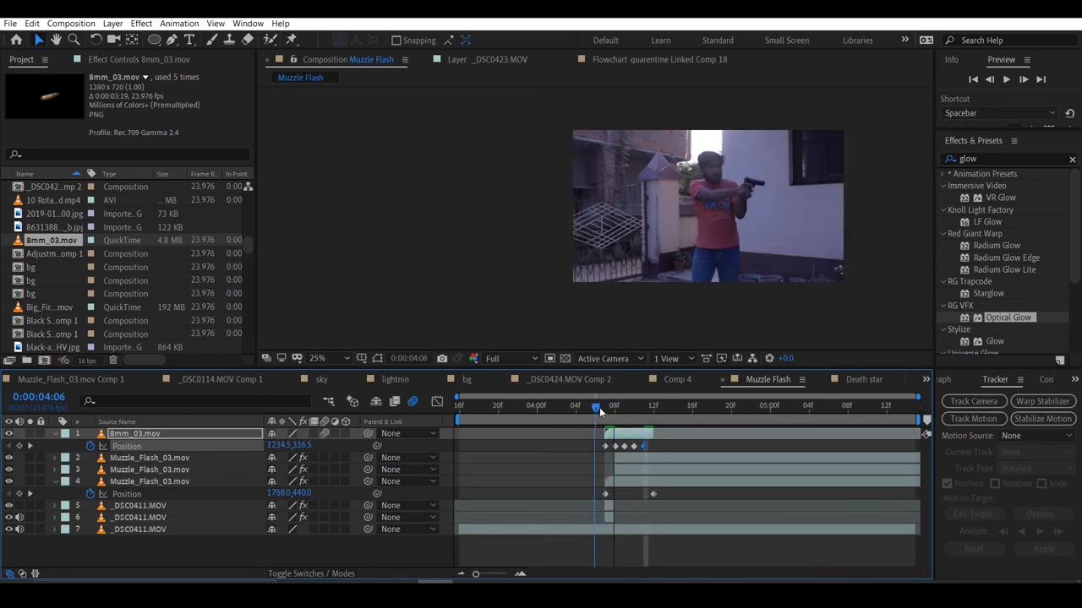